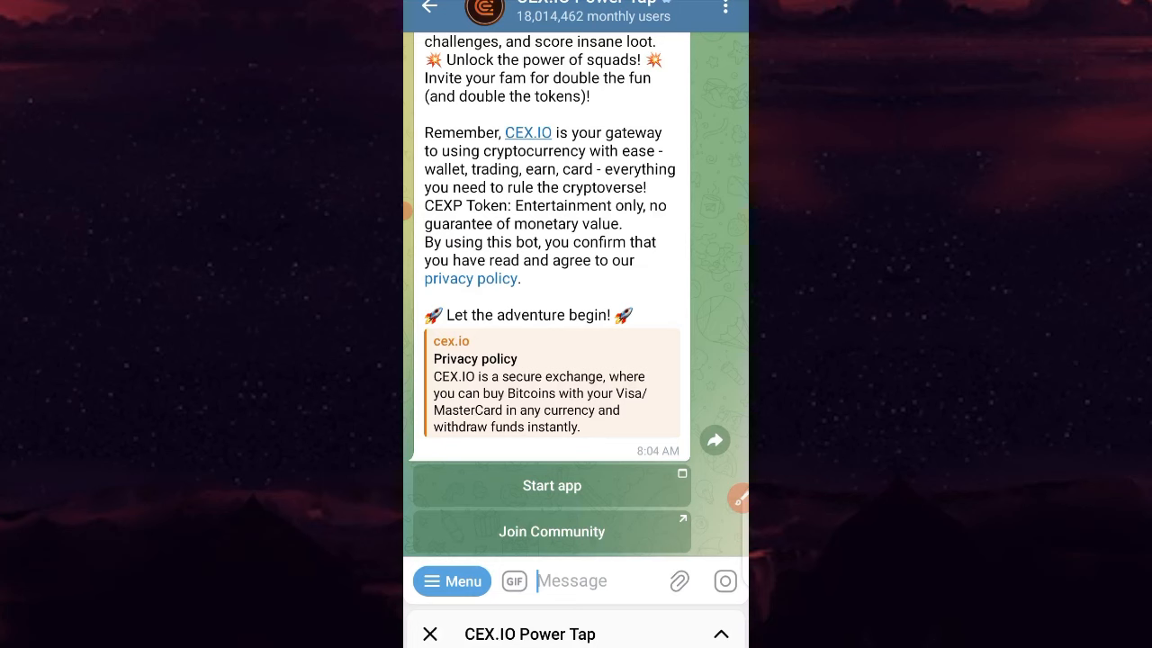
# Launch the CEX.IO Power Tap mini app from its Telegram bot chat.
pyautogui.scroll(-3)
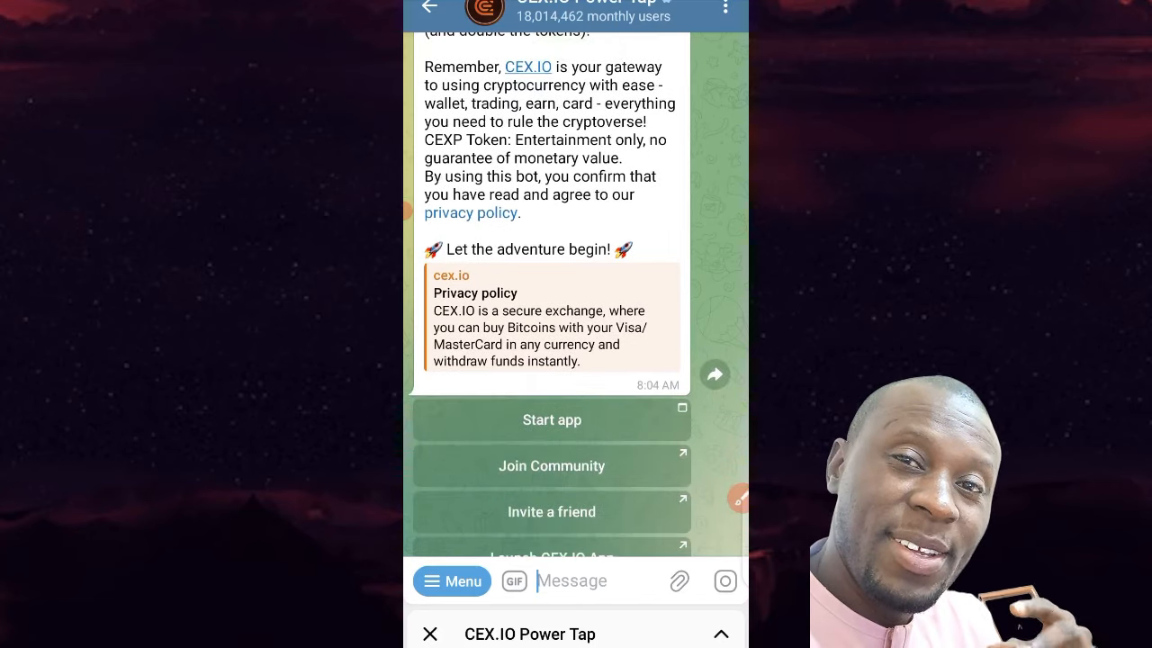
pyautogui.click(551, 419)
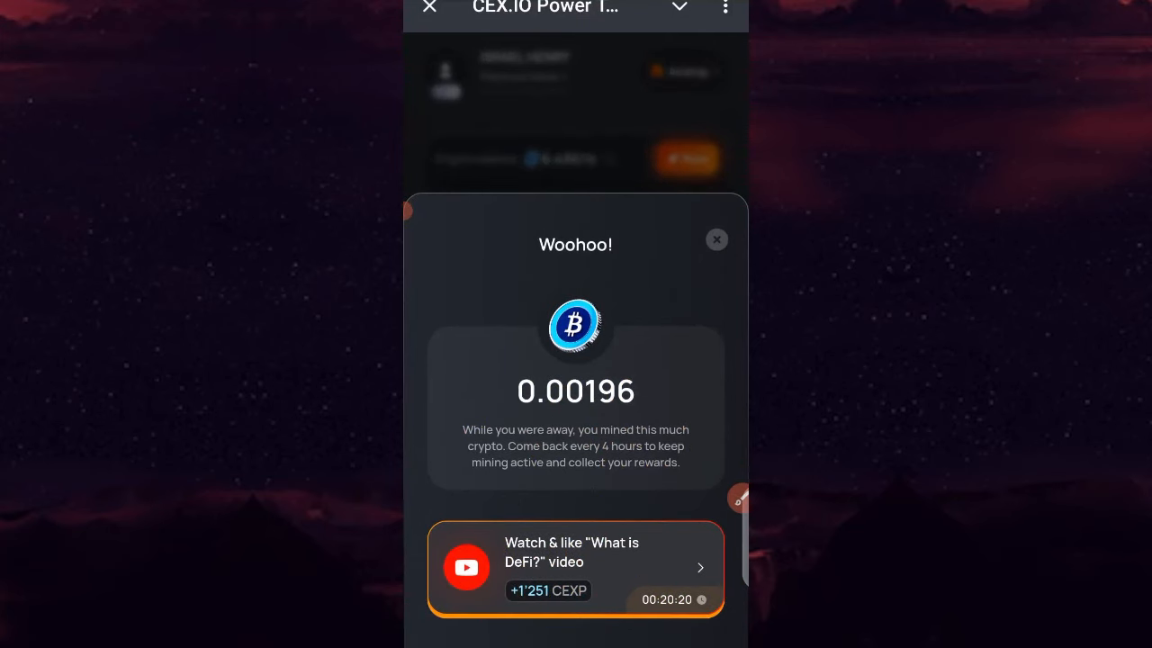
# Claim the crypto mined while away and land on the Work screen with 51,274.79 coins.
pyautogui.click(717, 239)
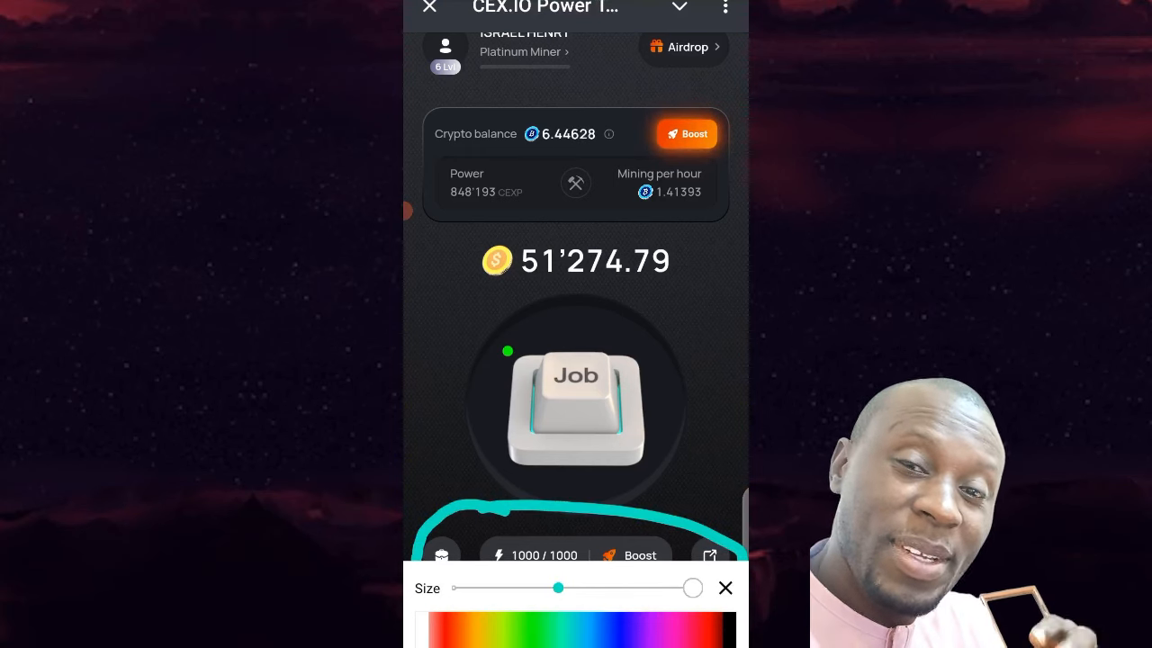
pyautogui.click(726, 587)
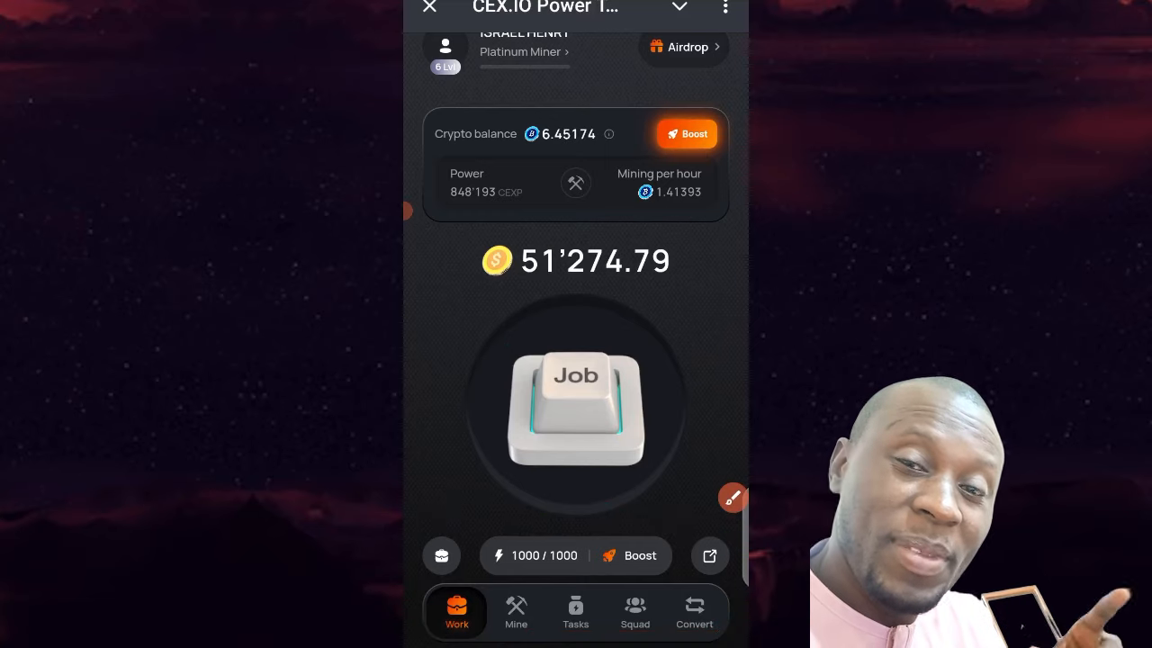
pyautogui.click(576, 613)
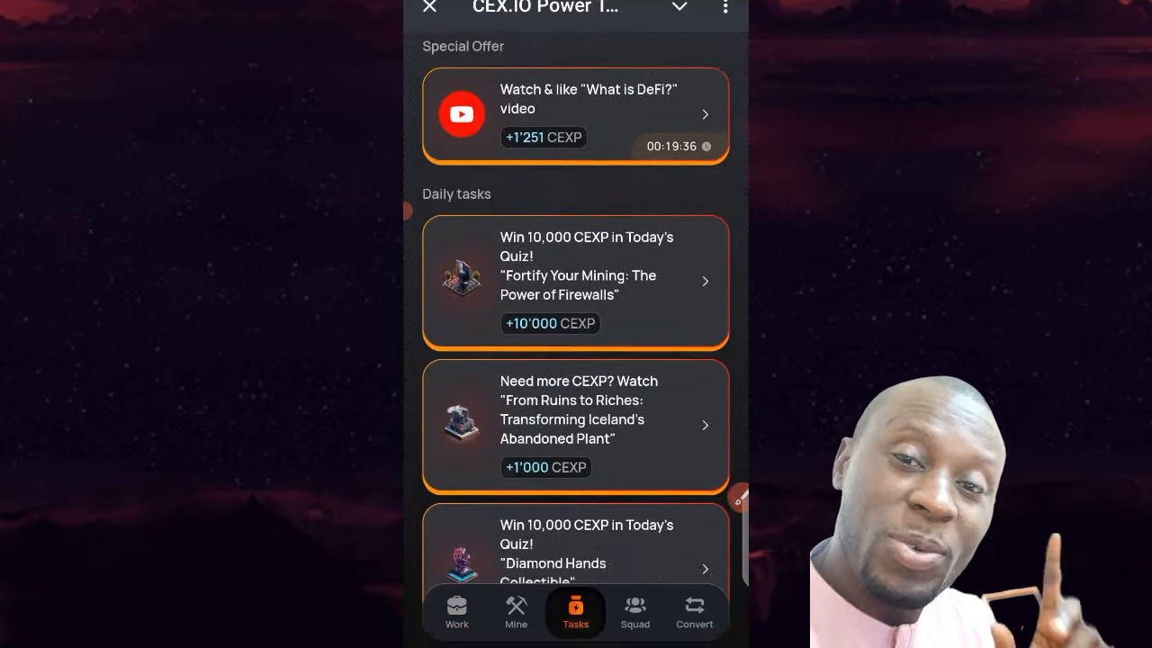
pyautogui.scroll(-3)
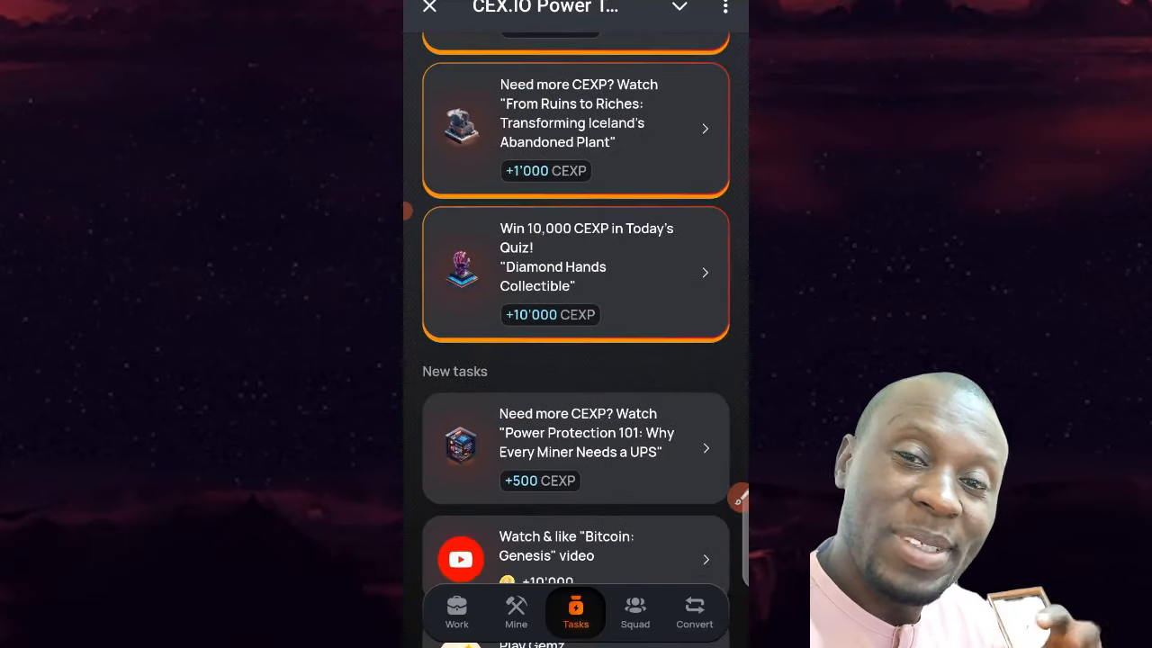
pyautogui.scroll(-3)
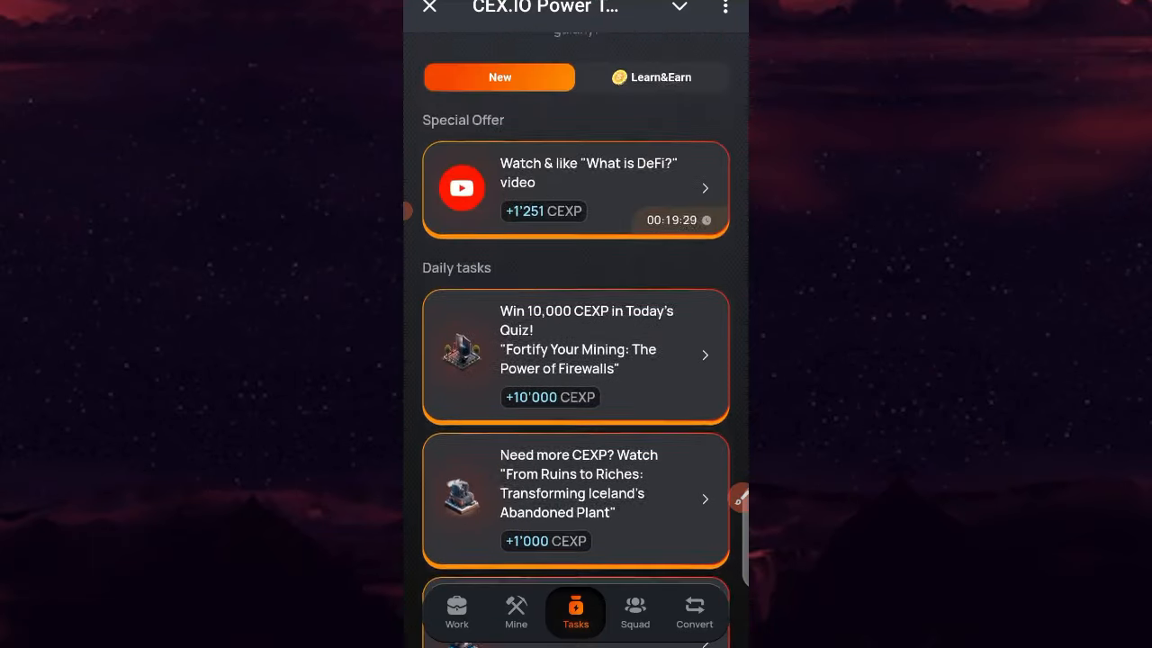
pyautogui.scroll(-3)
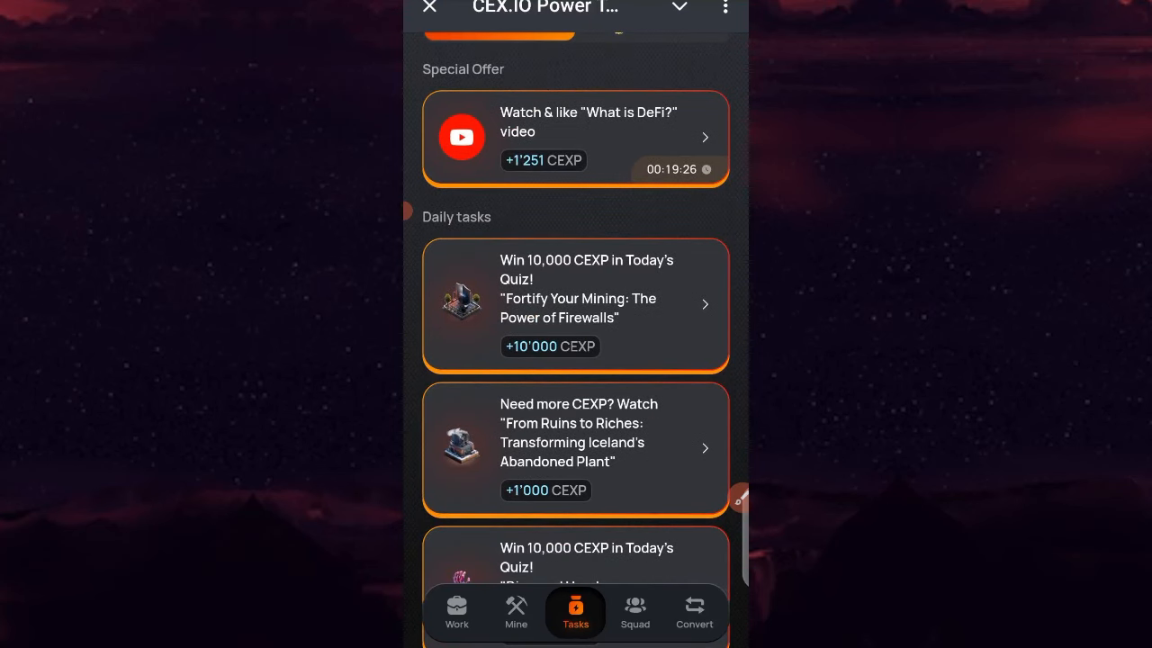
pyautogui.click(458, 614)
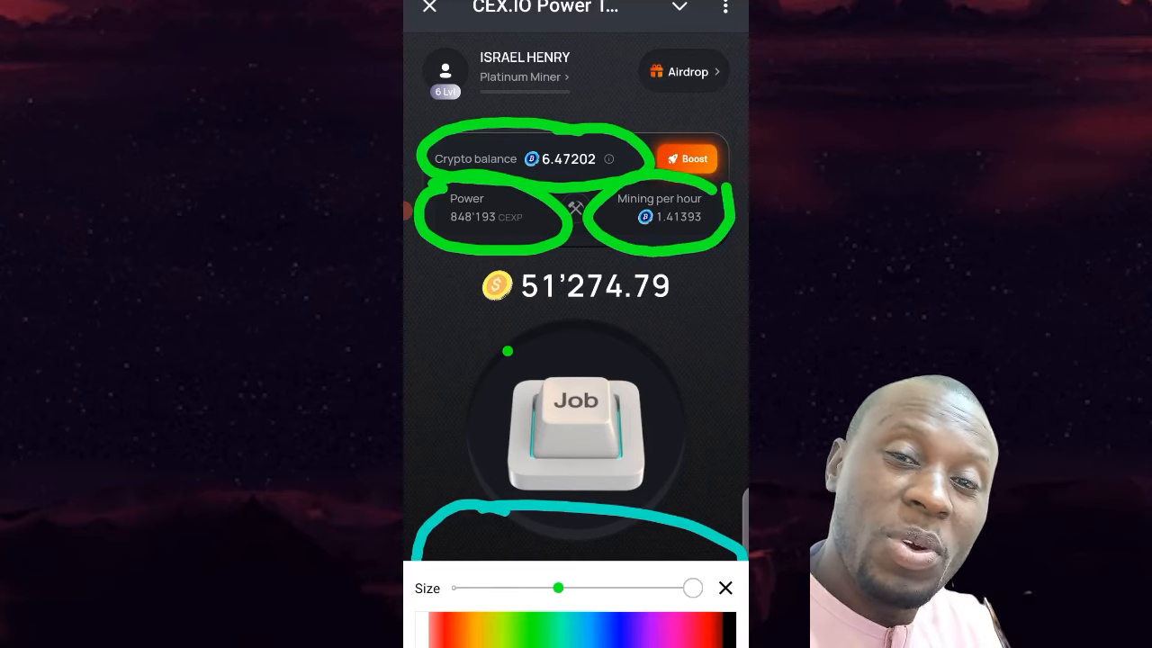
# Tap the Job button to earn coins, lifting the balance to 51,279.79.
pyautogui.click(726, 587)
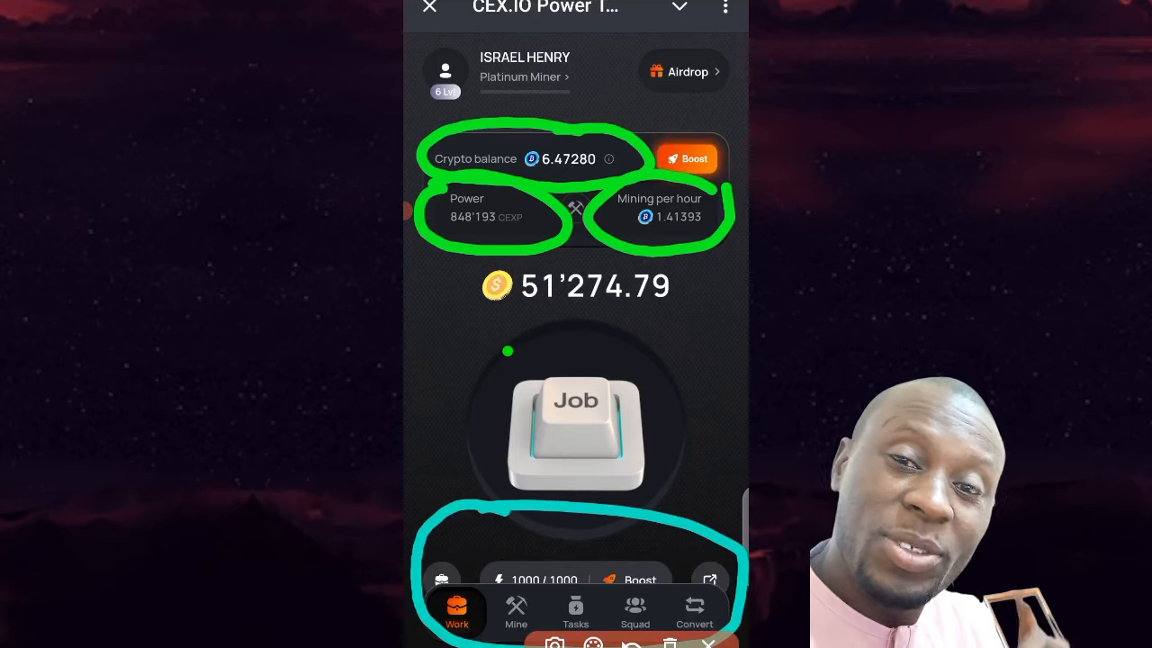
pyautogui.click(576, 432)
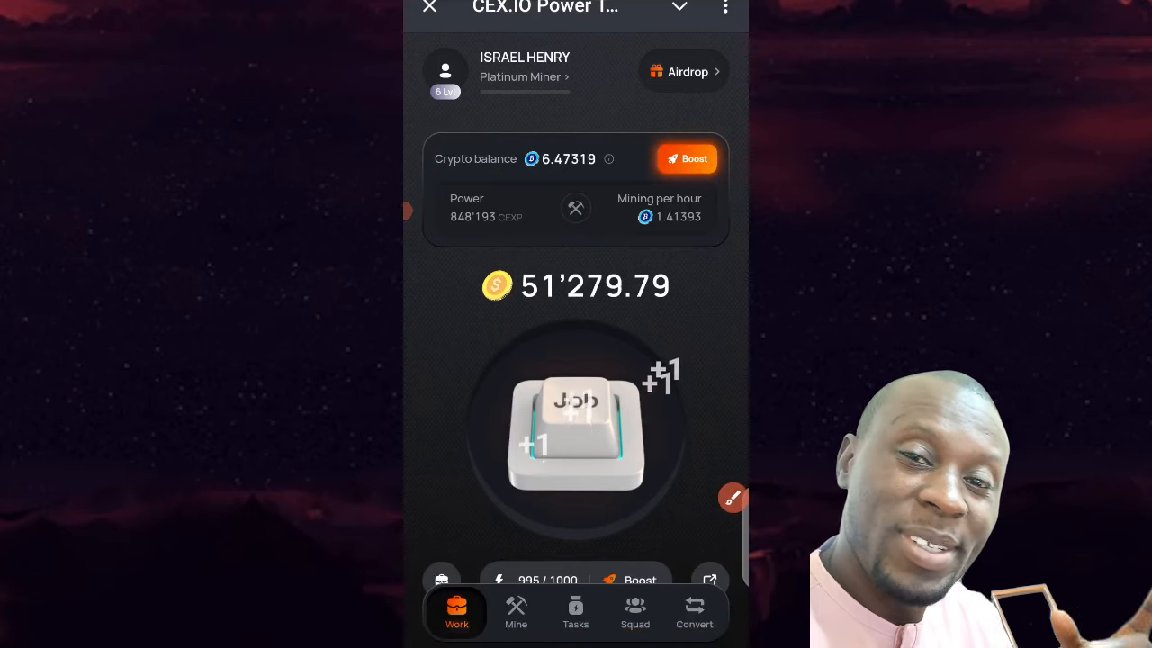
# Keep tapping for coins up to 51,375.79 until the Ooops! error screen appears.
pyautogui.click(577, 433)
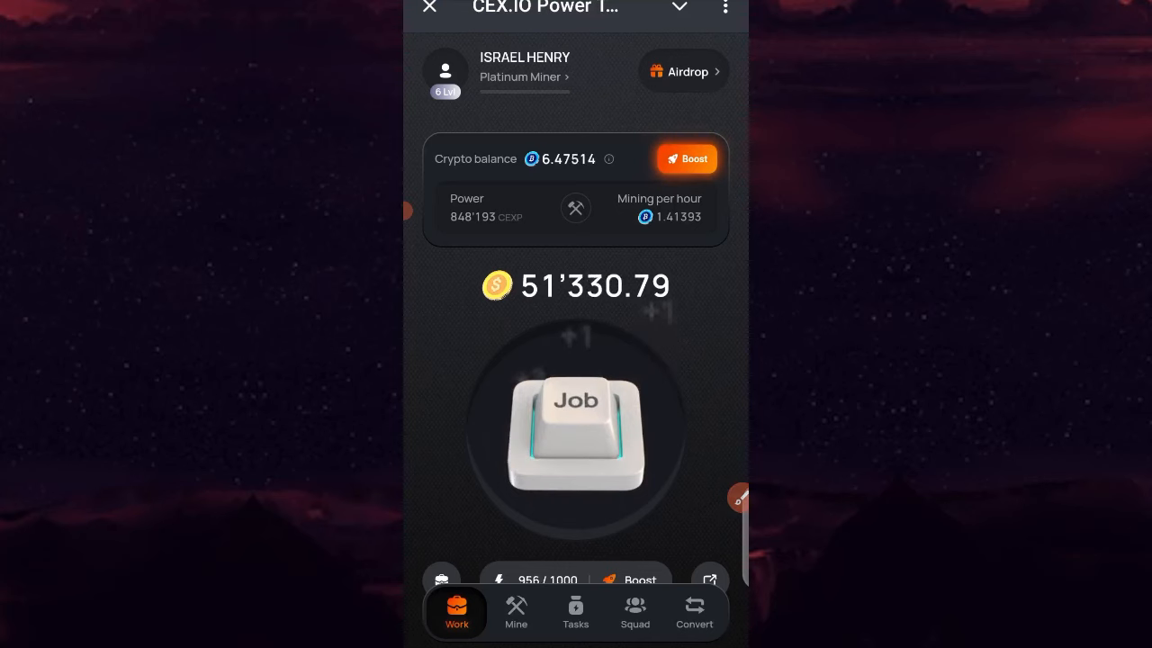
pyautogui.click(577, 432)
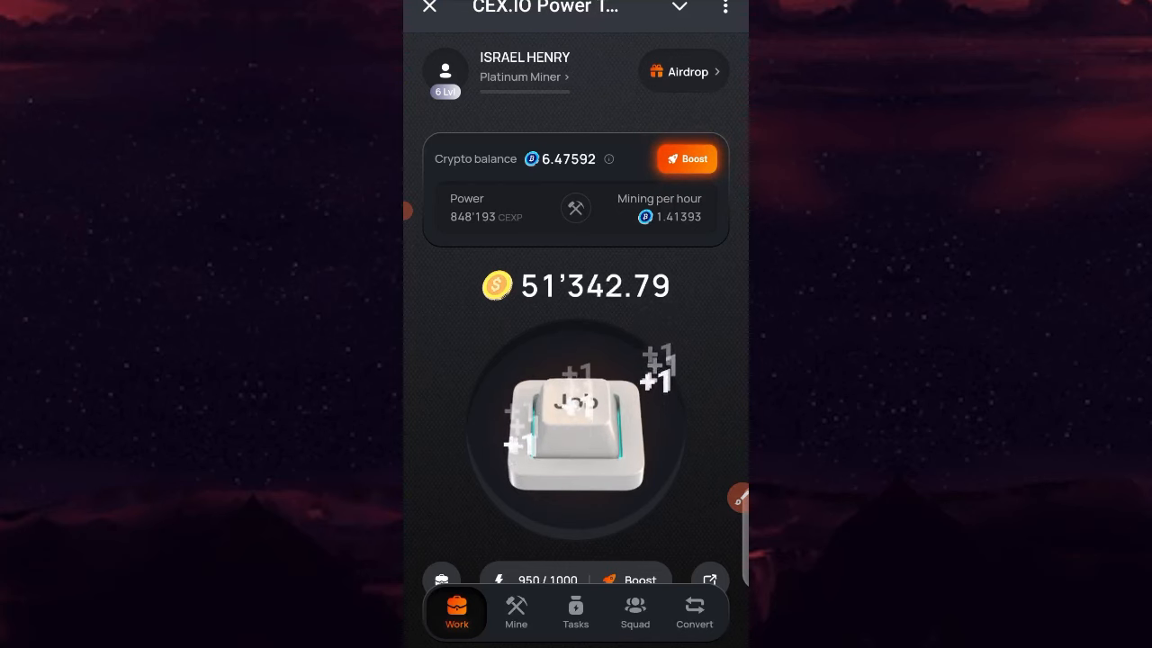
pyautogui.click(576, 437)
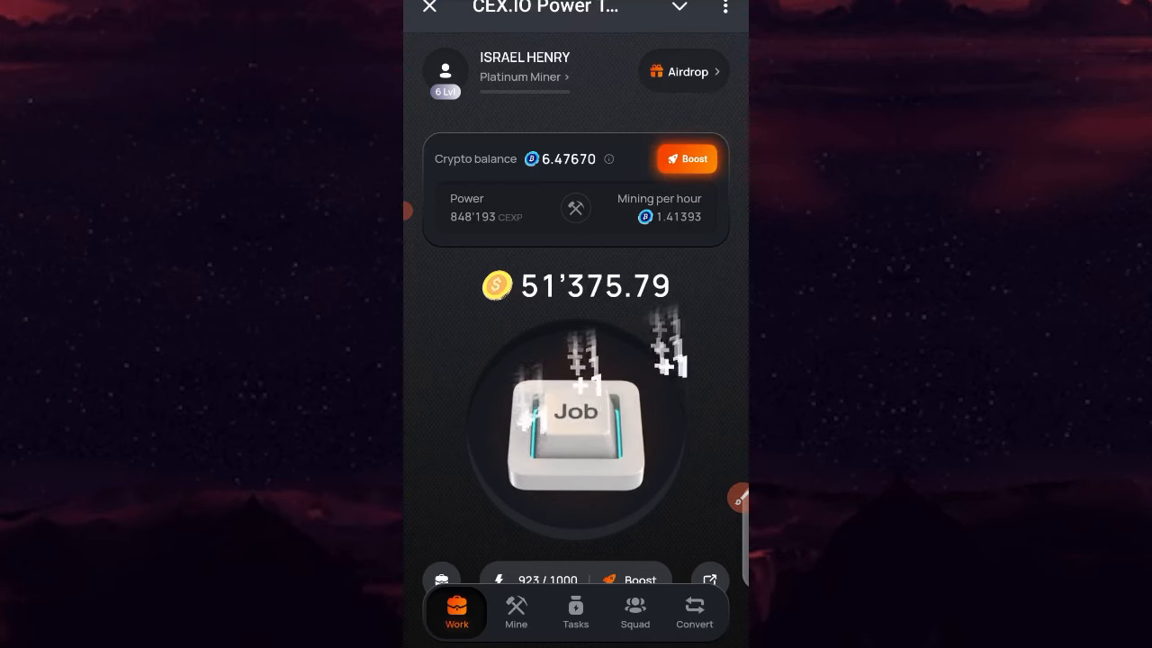
pyautogui.click(576, 432)
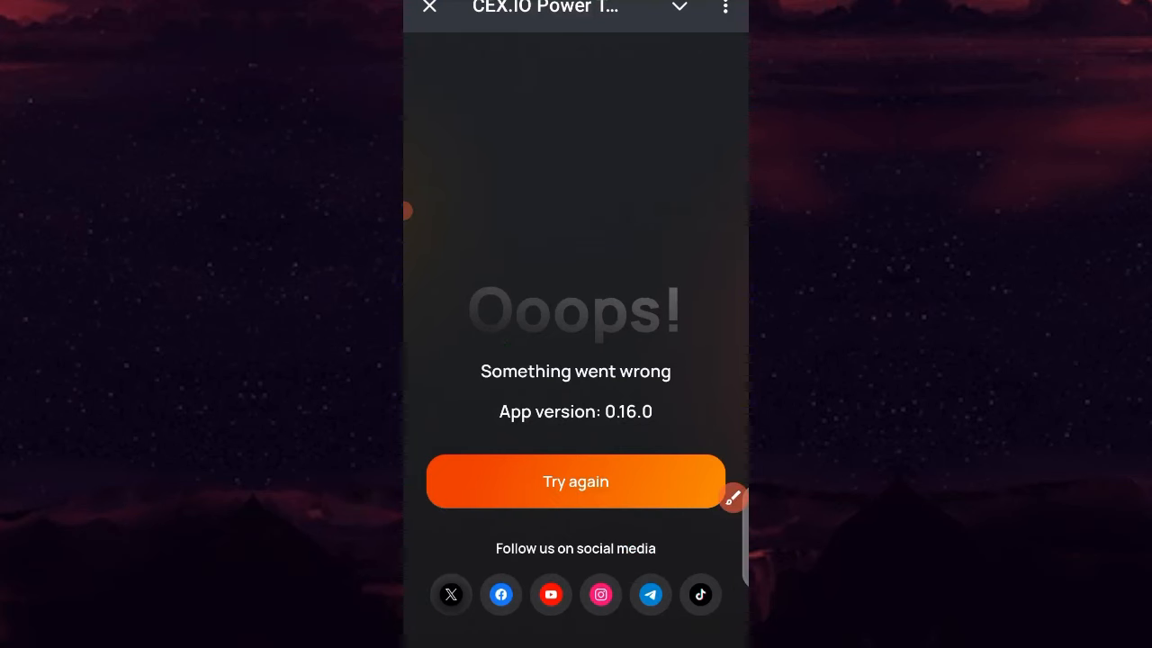
# Reload after the error and claim the 0.01413 mined crypto, returning to the Work screen.
pyautogui.click(577, 481)
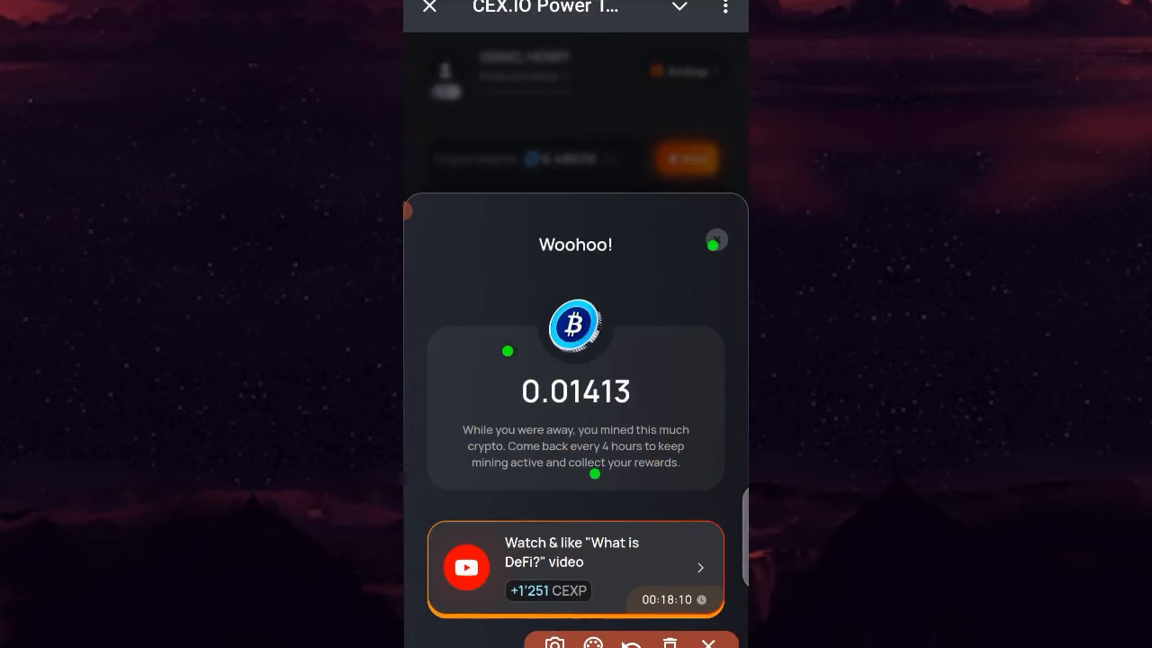
pyautogui.click(717, 241)
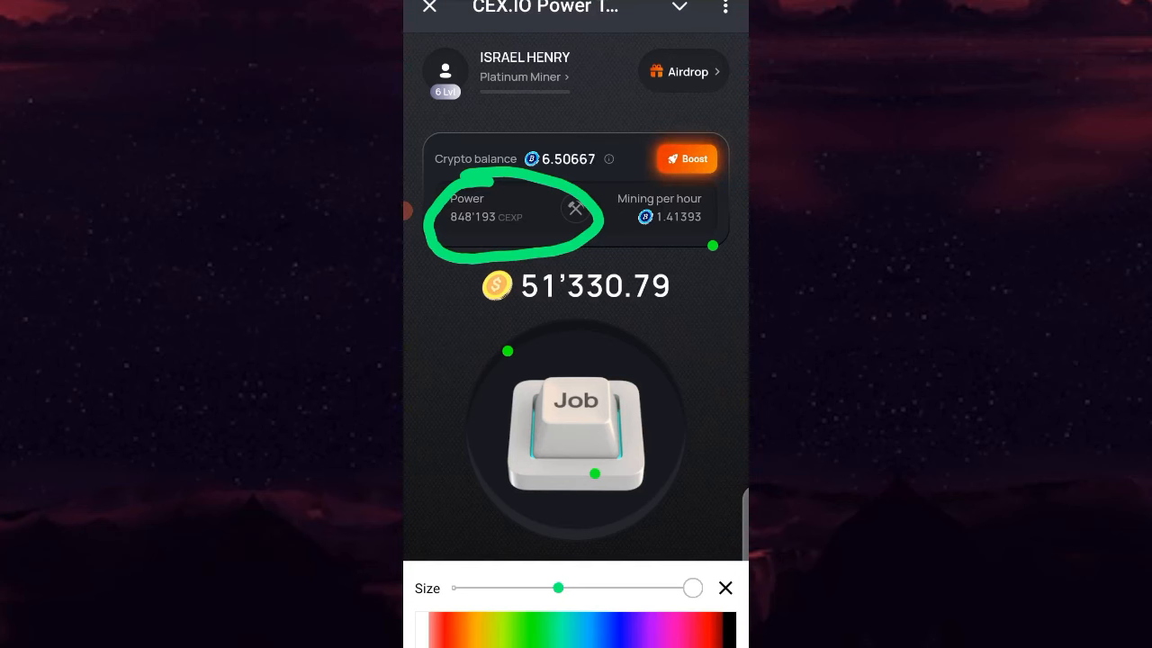
pyautogui.click(726, 587)
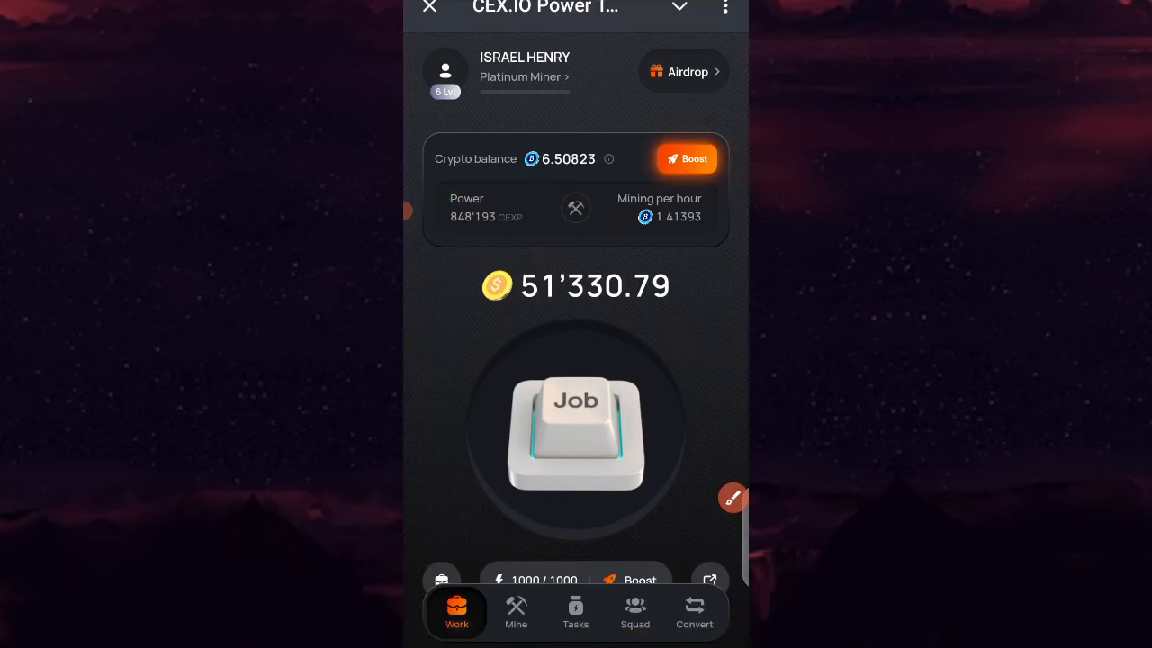
pyautogui.click(576, 438)
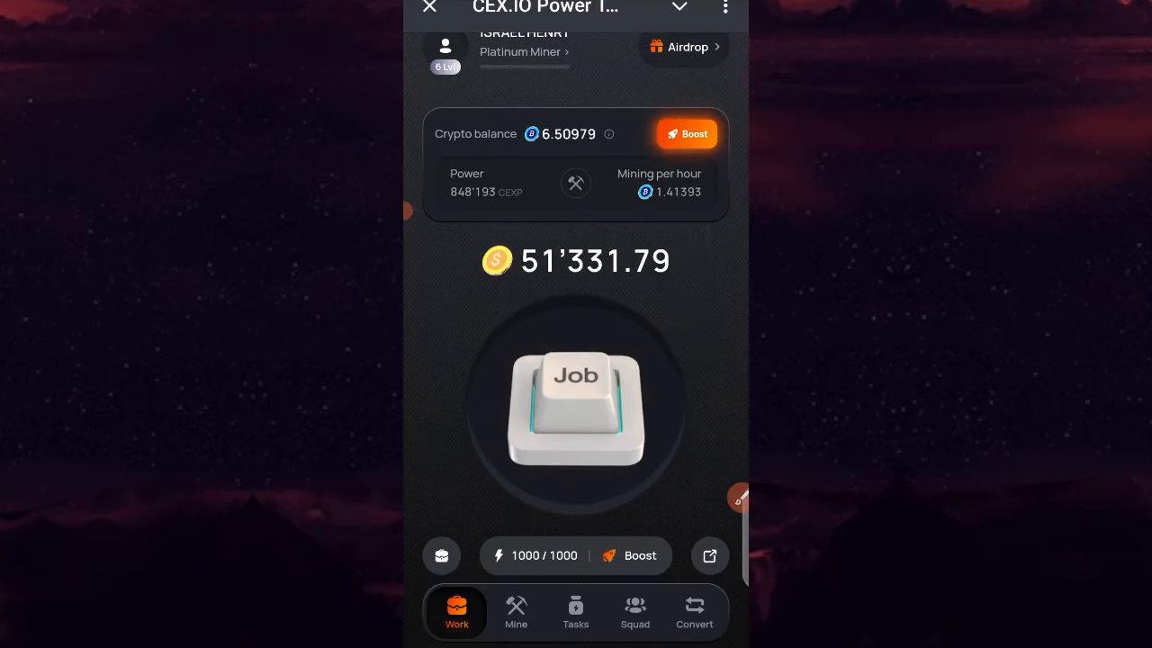
# Browse the Tasks list and select the Power Protection 101 UPS video task.
pyautogui.click(577, 613)
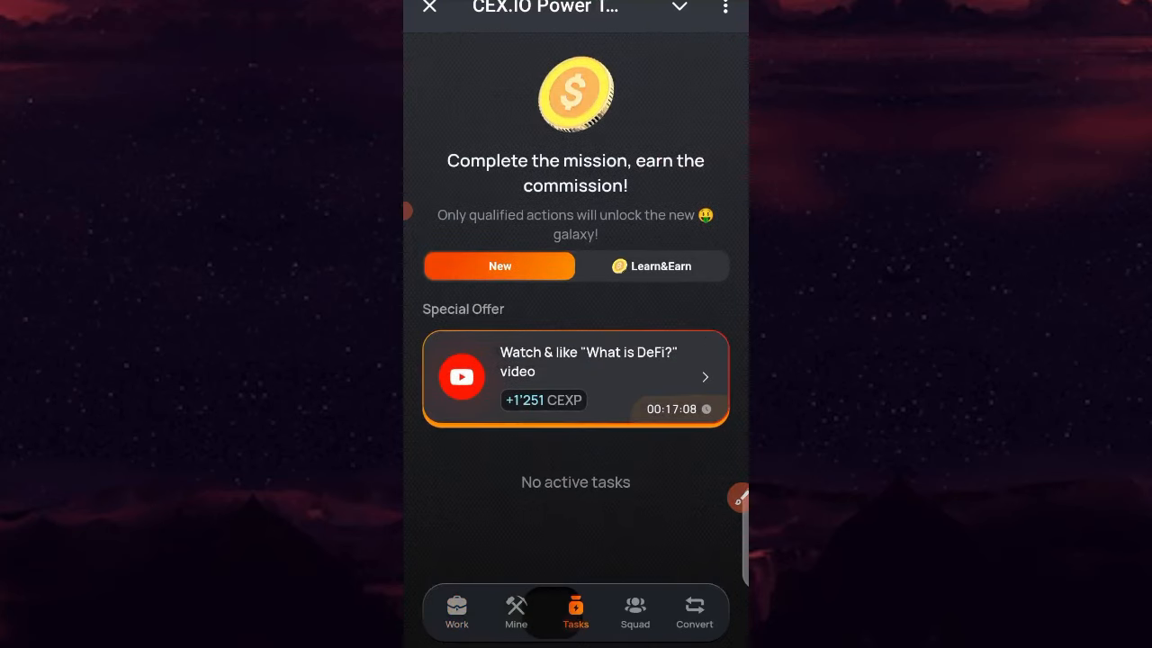
pyautogui.scroll(-3)
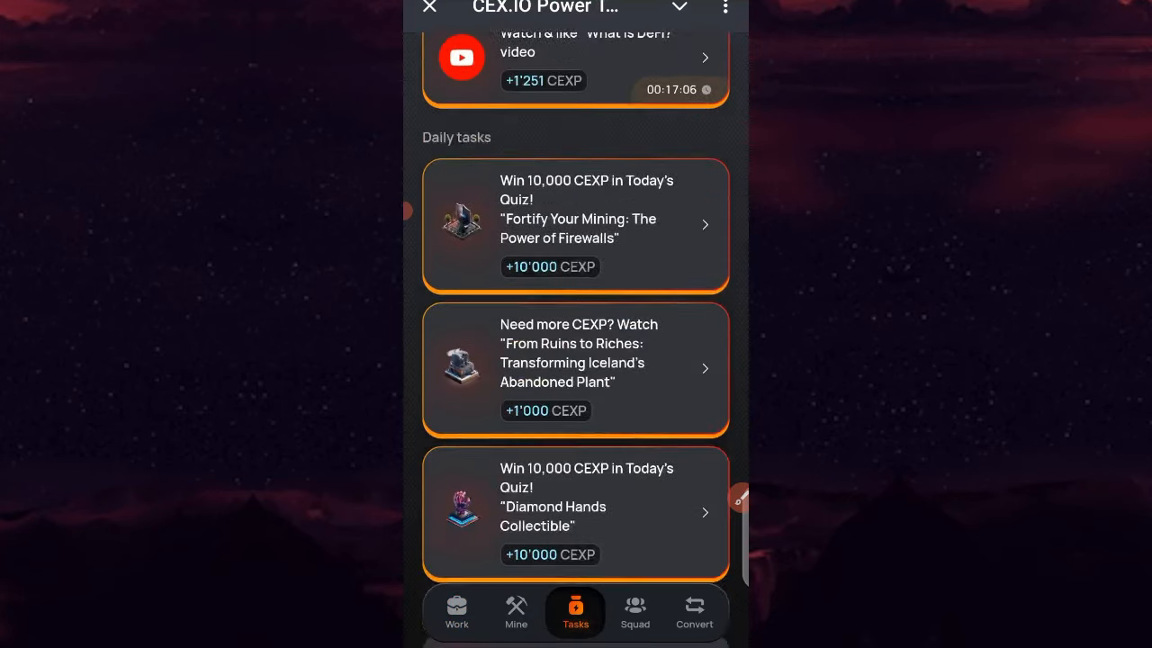
pyautogui.scroll(3)
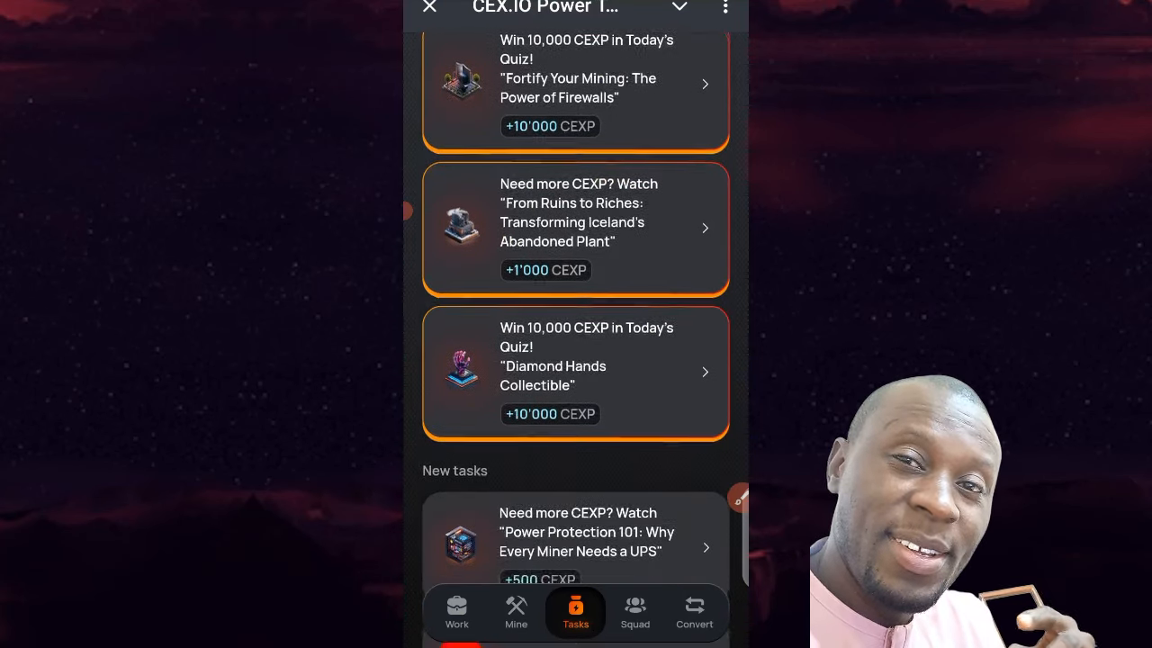
pyautogui.scroll(-3)
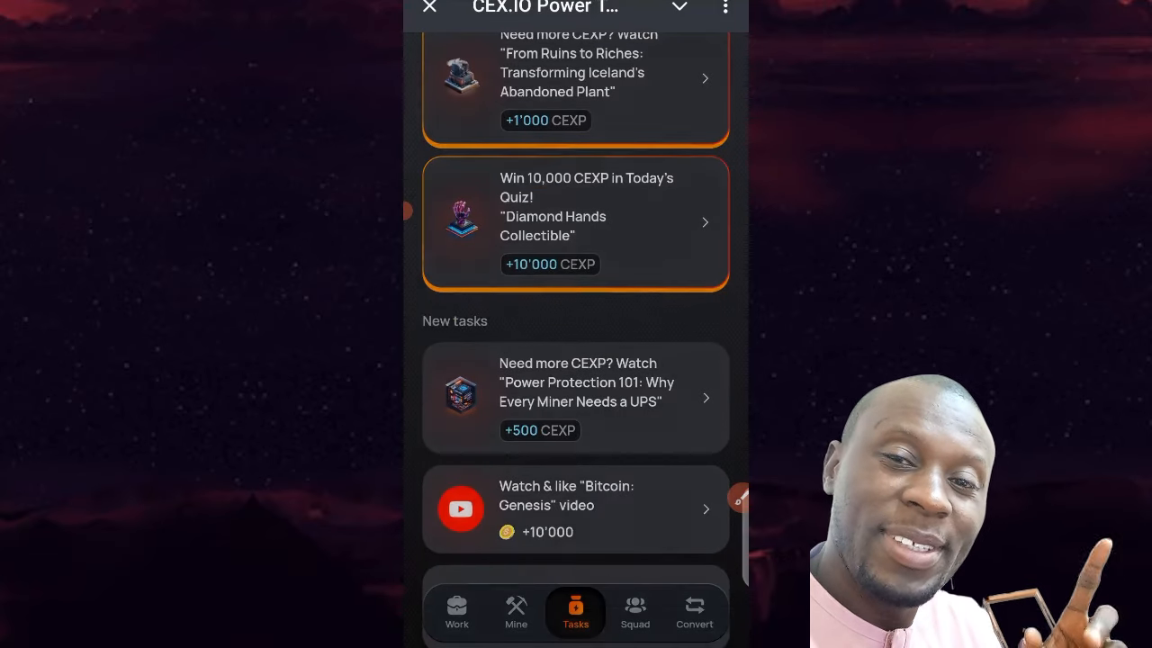
pyautogui.click(576, 398)
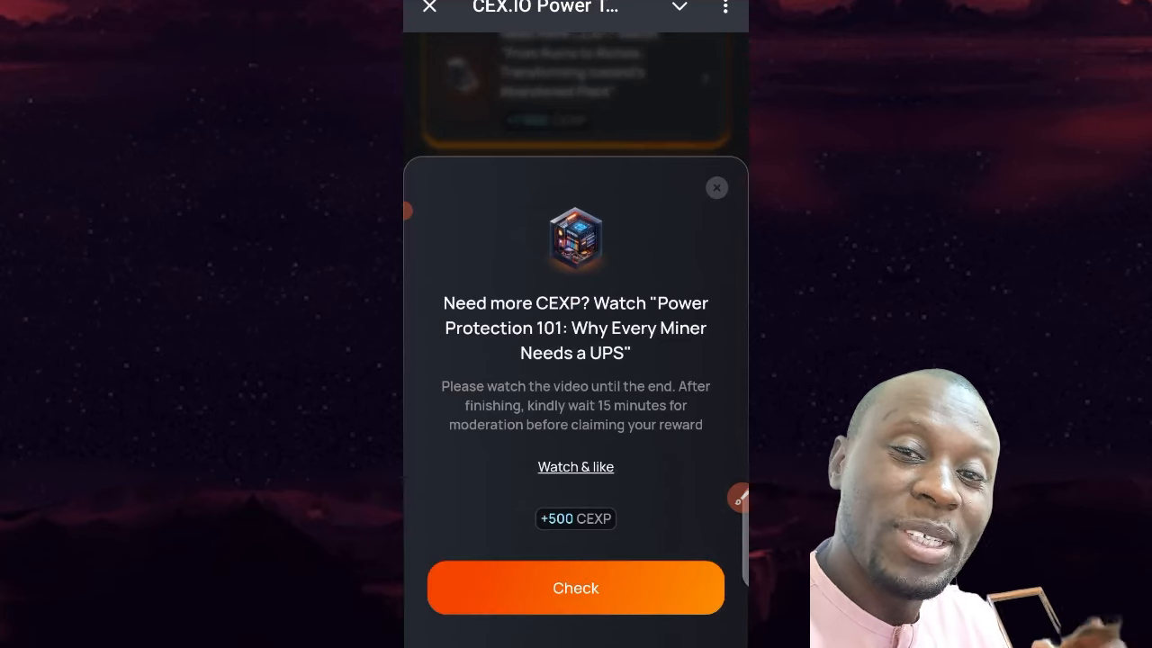
# Watch the Power Protection 101 video and check its completion twice, unsuccessfully.
pyautogui.click(576, 466)
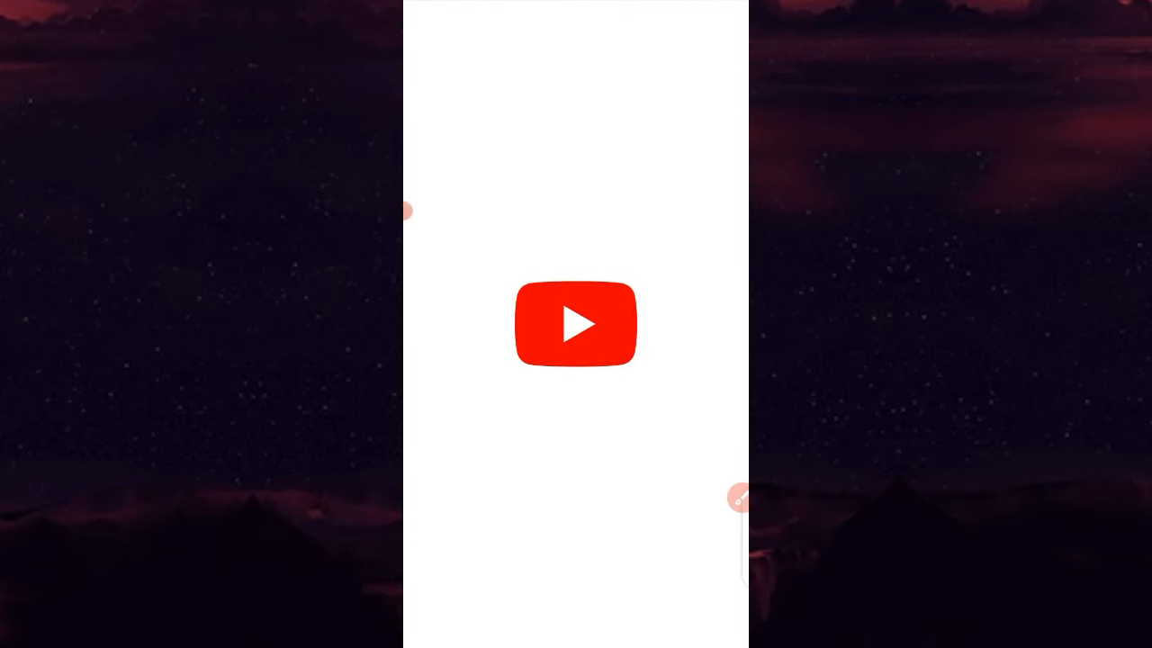
pyautogui.click(576, 324)
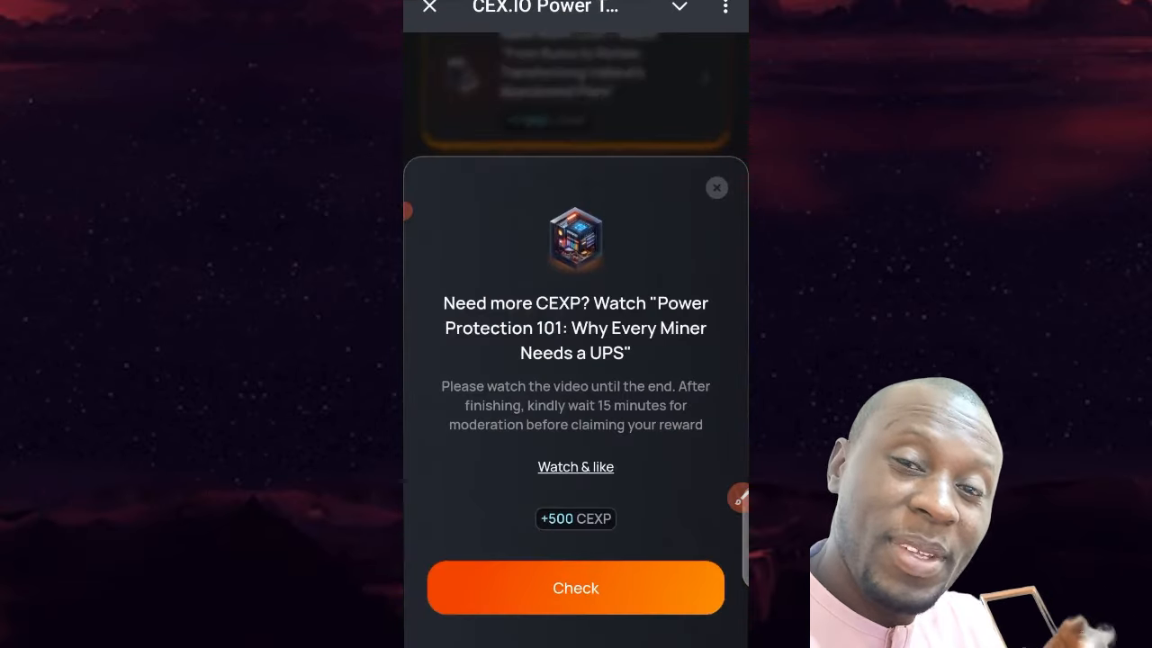
pyautogui.click(576, 587)
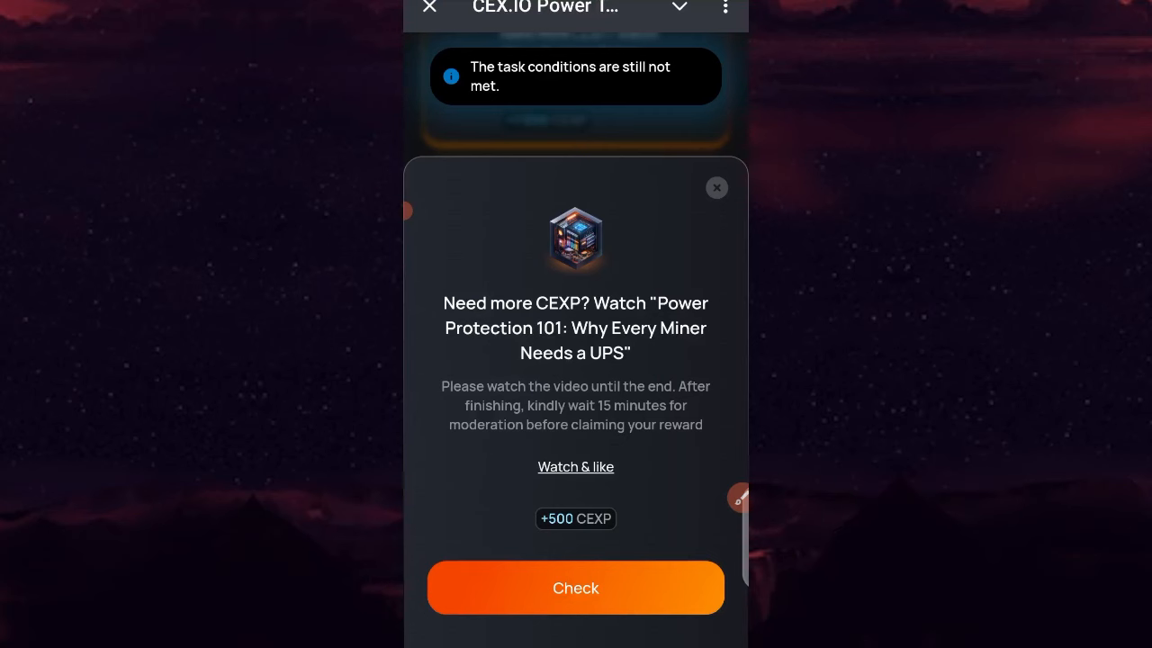
pyautogui.click(577, 587)
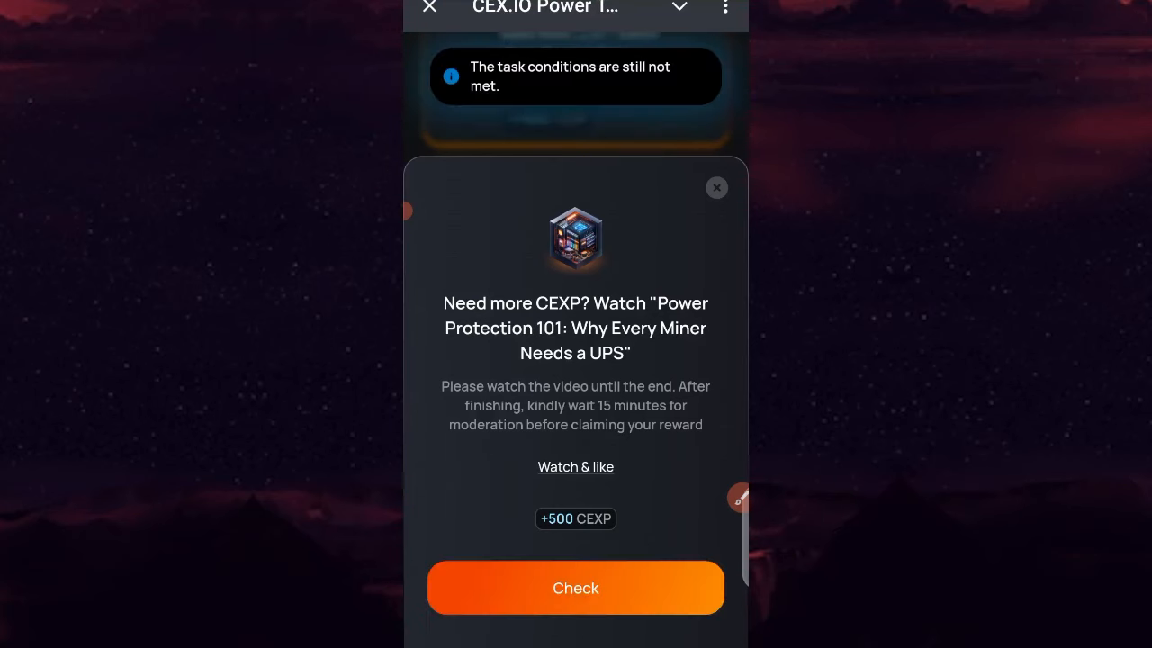
# Leave the video task and select the Join CATS Community task from the list.
pyautogui.click(716, 187)
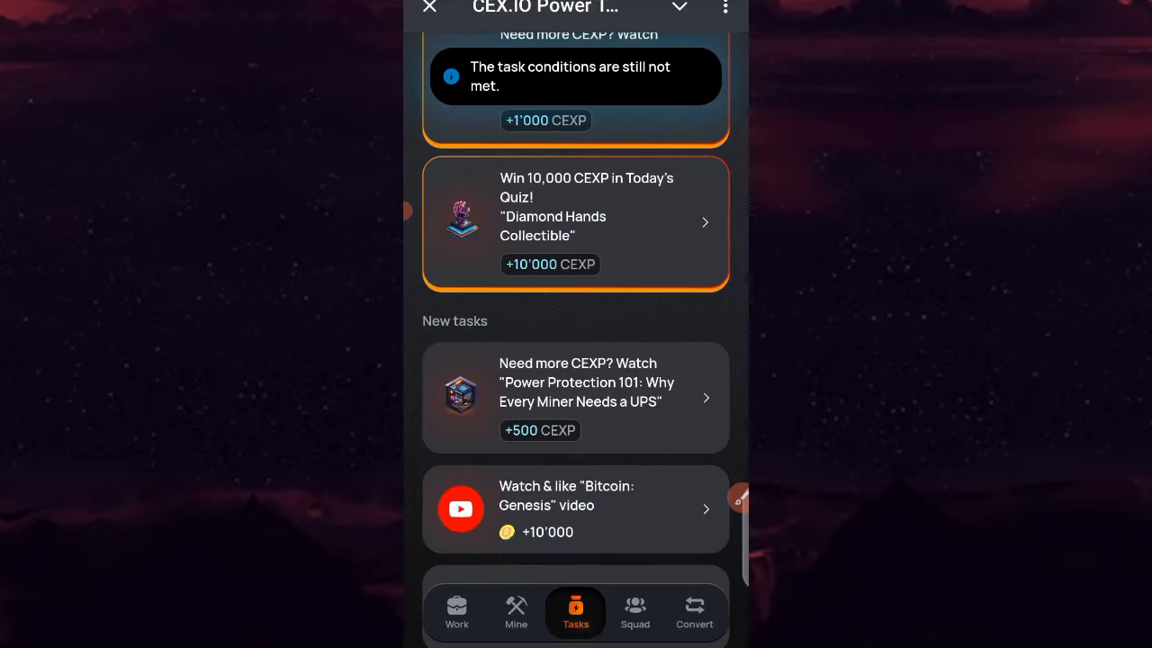
pyautogui.scroll(3)
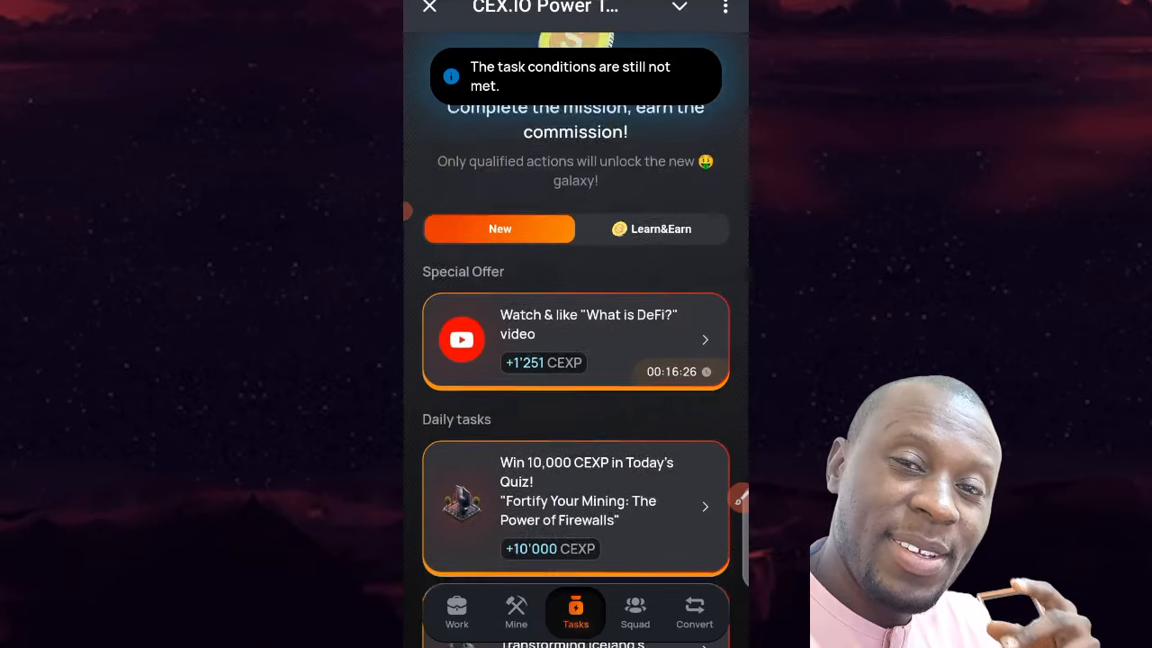
pyautogui.scroll(-3)
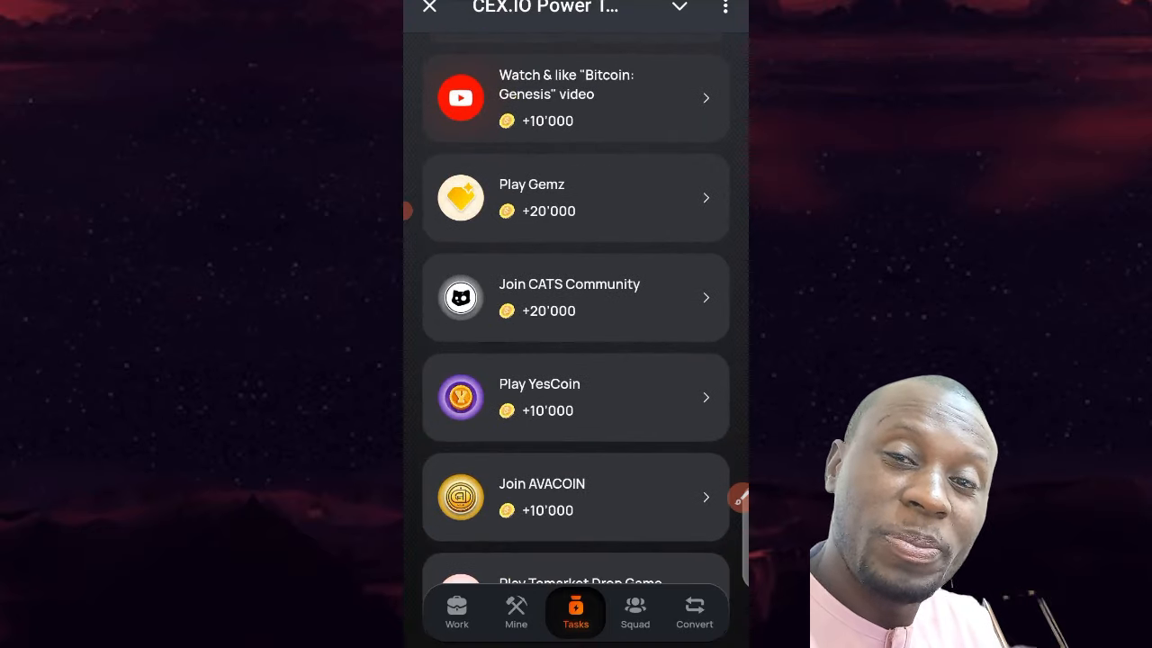
pyautogui.click(576, 297)
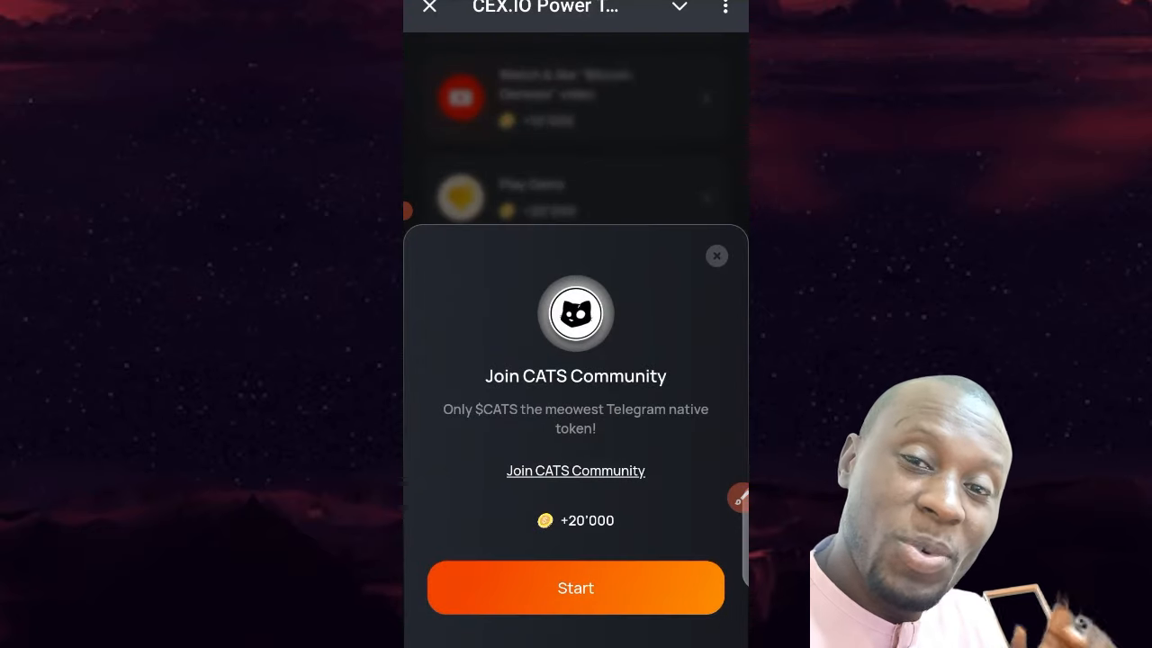
# Start the Join CATS Community task, check it, and return to the Work screen.
pyautogui.click(577, 587)
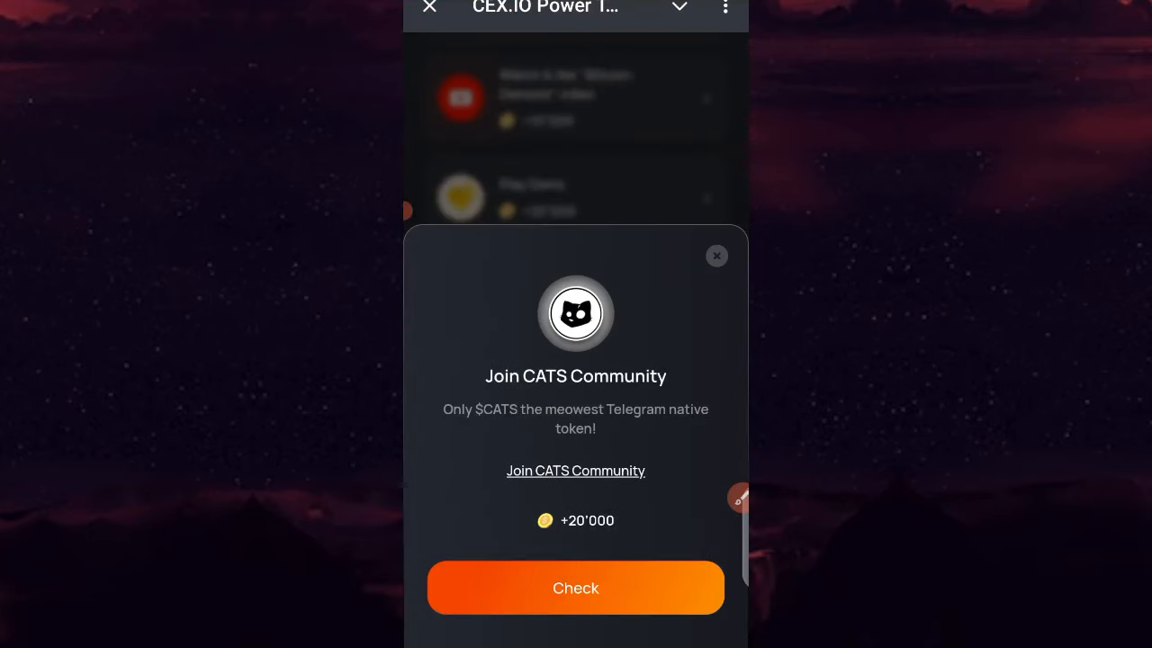
pyautogui.click(576, 587)
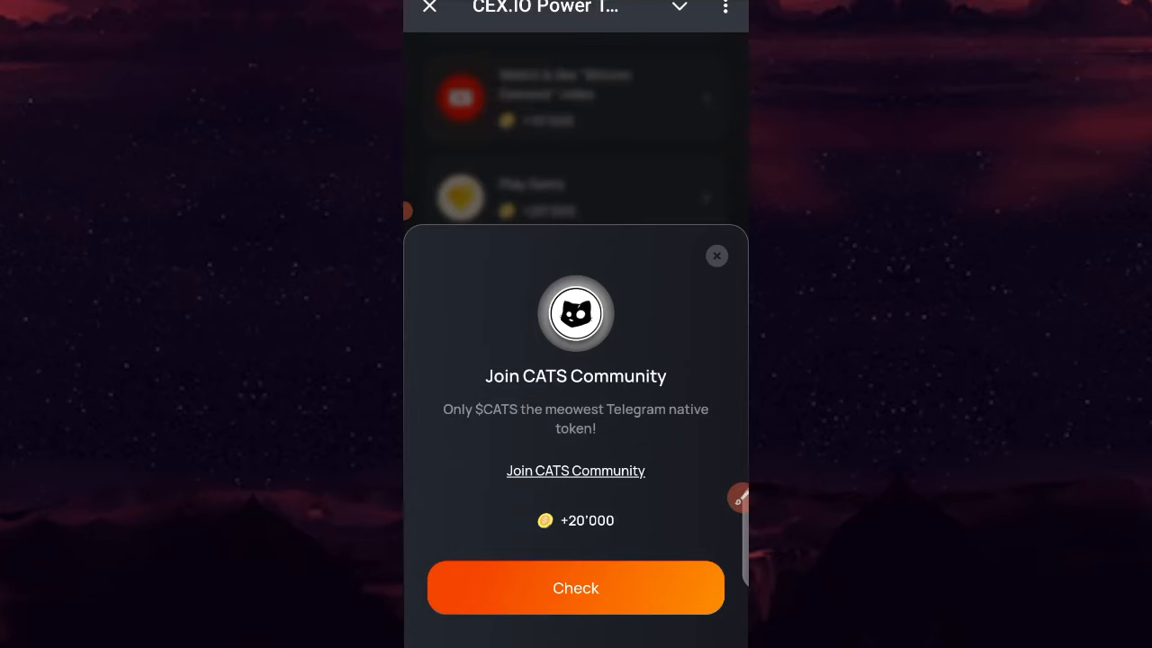
pyautogui.click(717, 256)
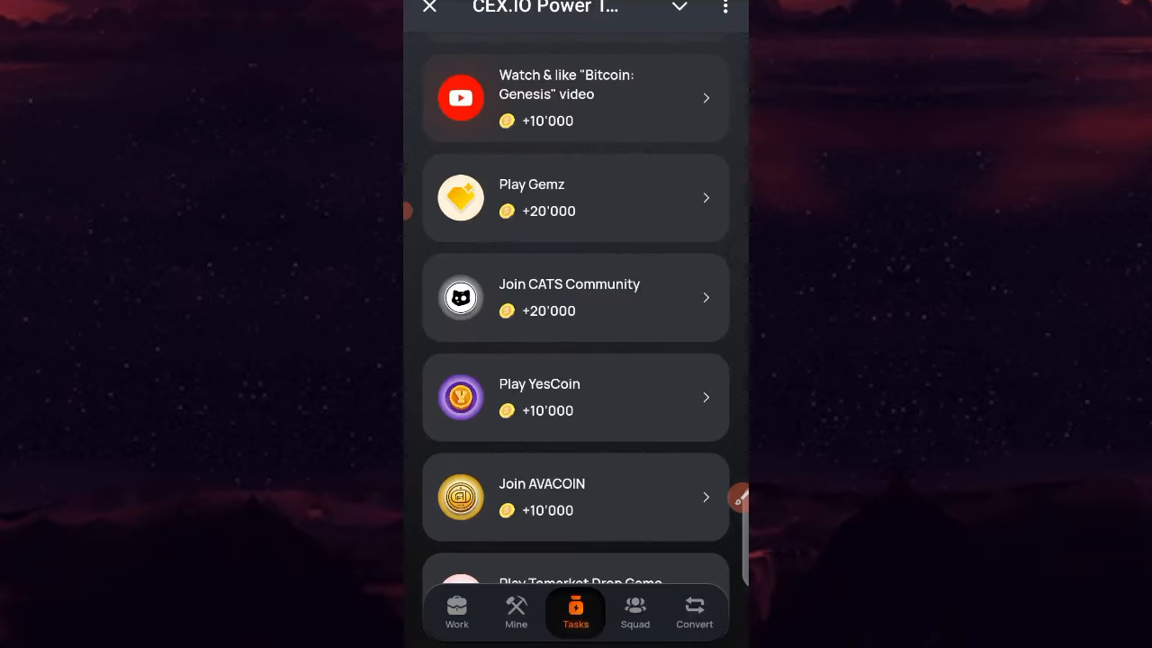
pyautogui.click(457, 612)
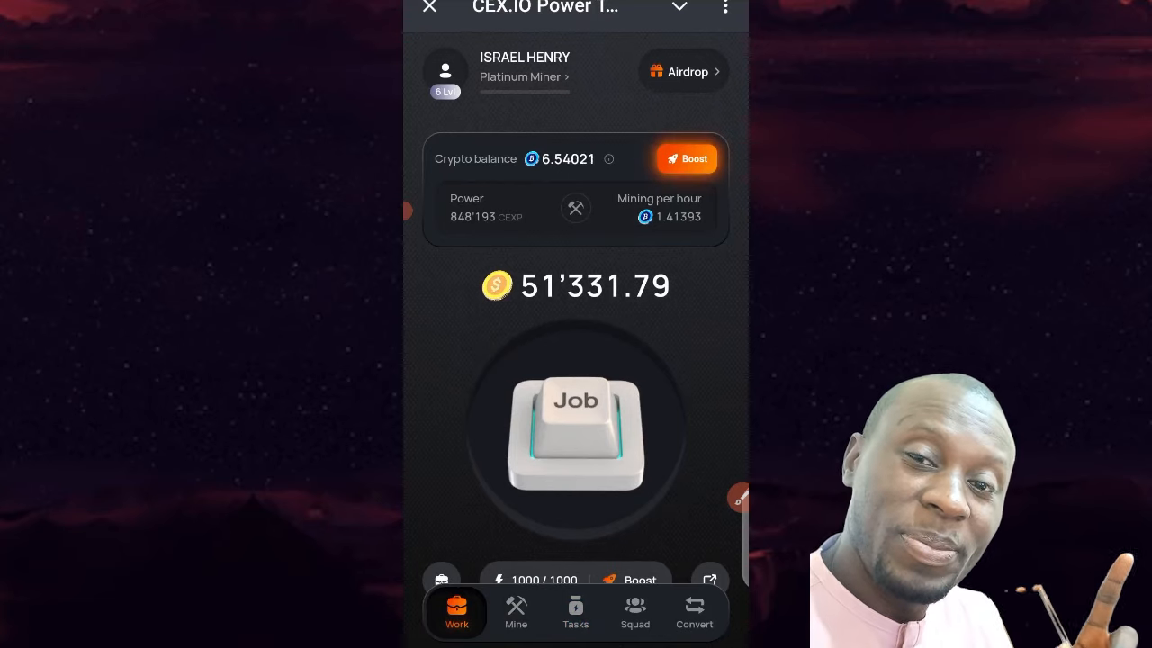
# Browse the Mine section's Business and Mining cards and view the Garage Setup upgrade costing 540,000.
pyautogui.click(515, 612)
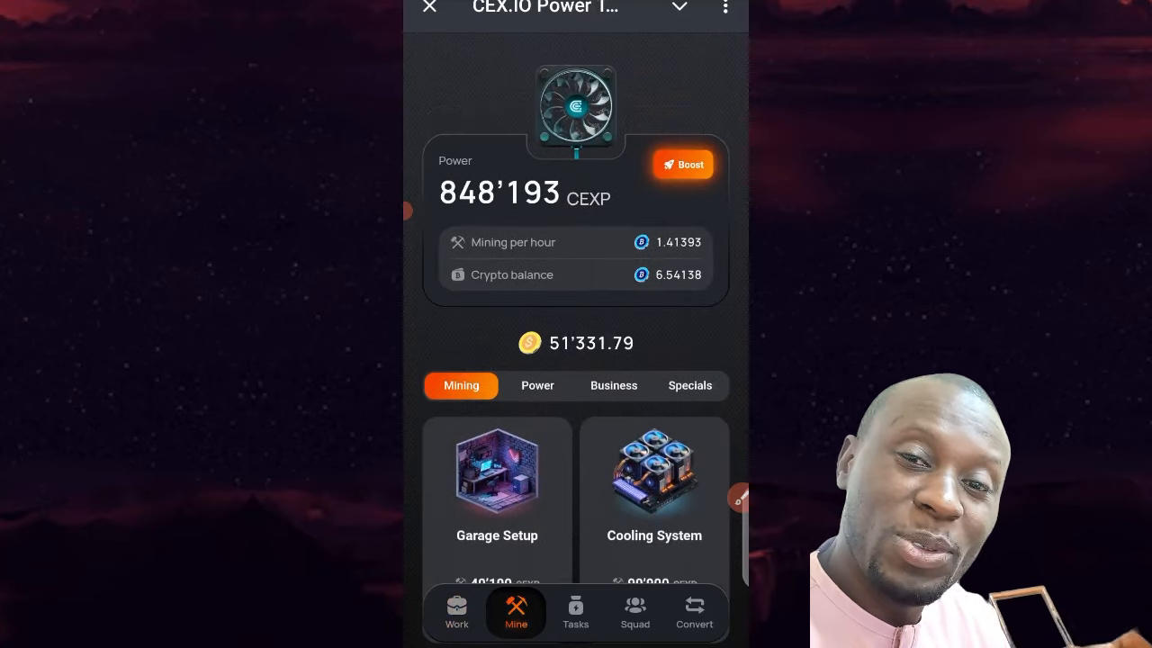
pyautogui.scroll(-3)
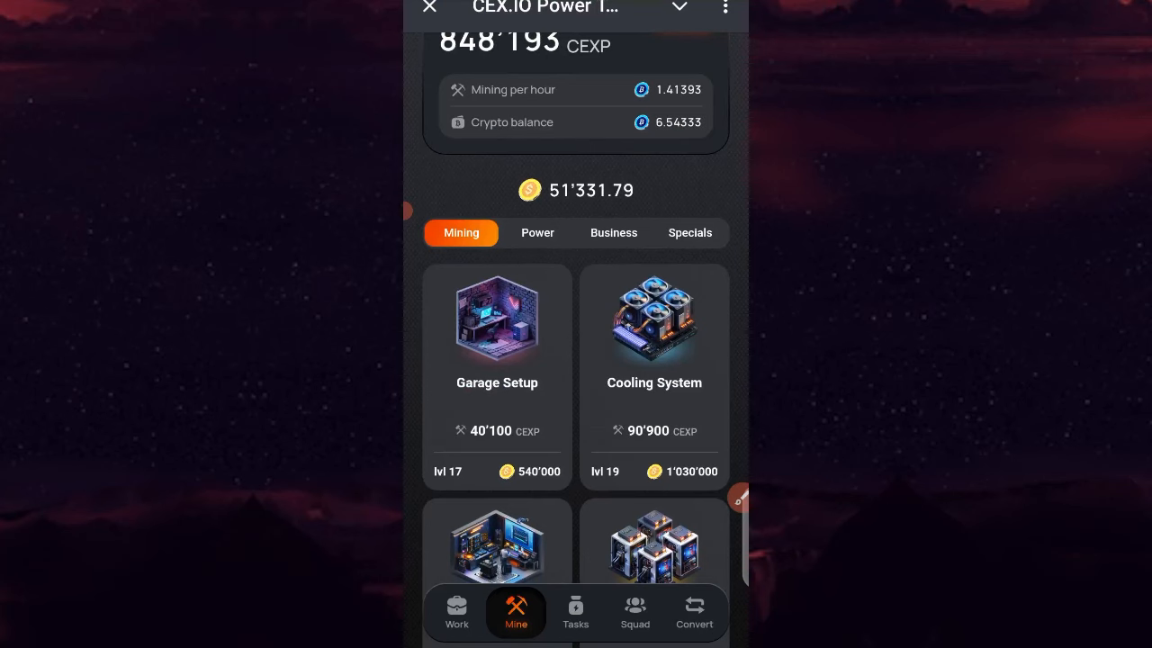
pyautogui.click(613, 234)
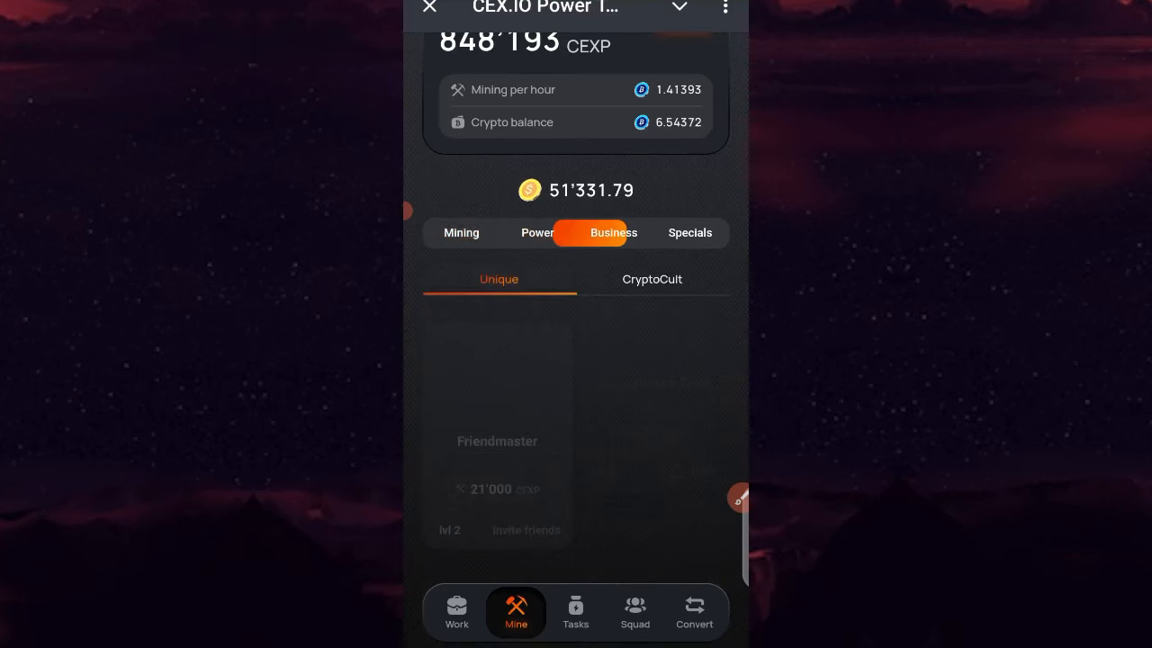
pyautogui.click(461, 232)
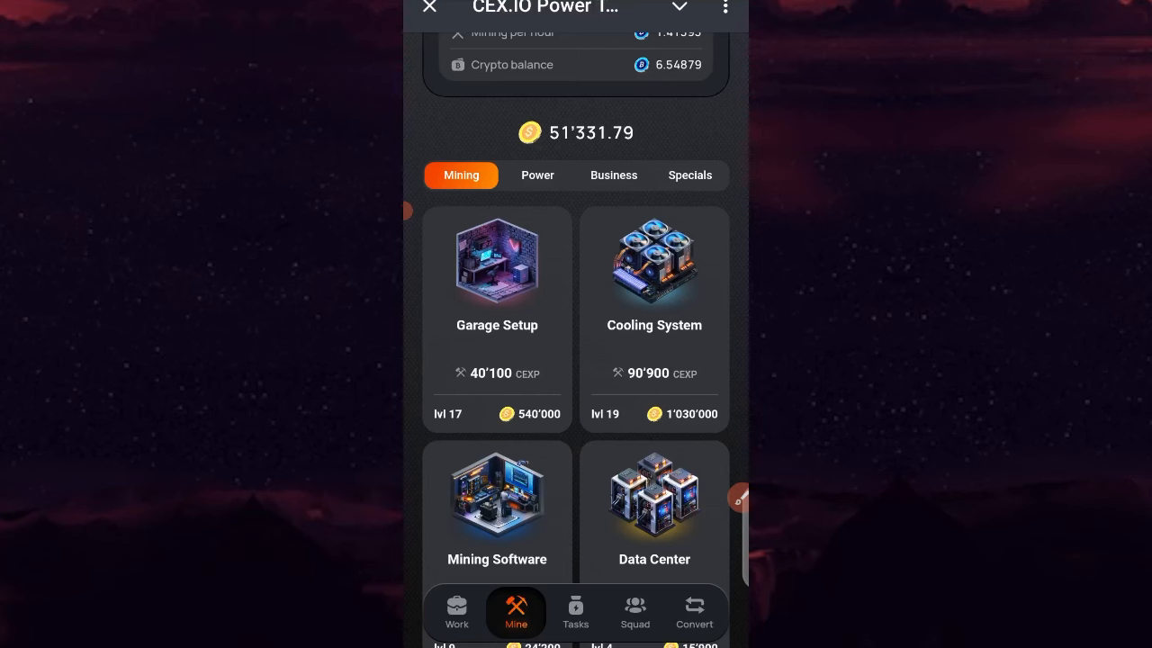
pyautogui.click(497, 321)
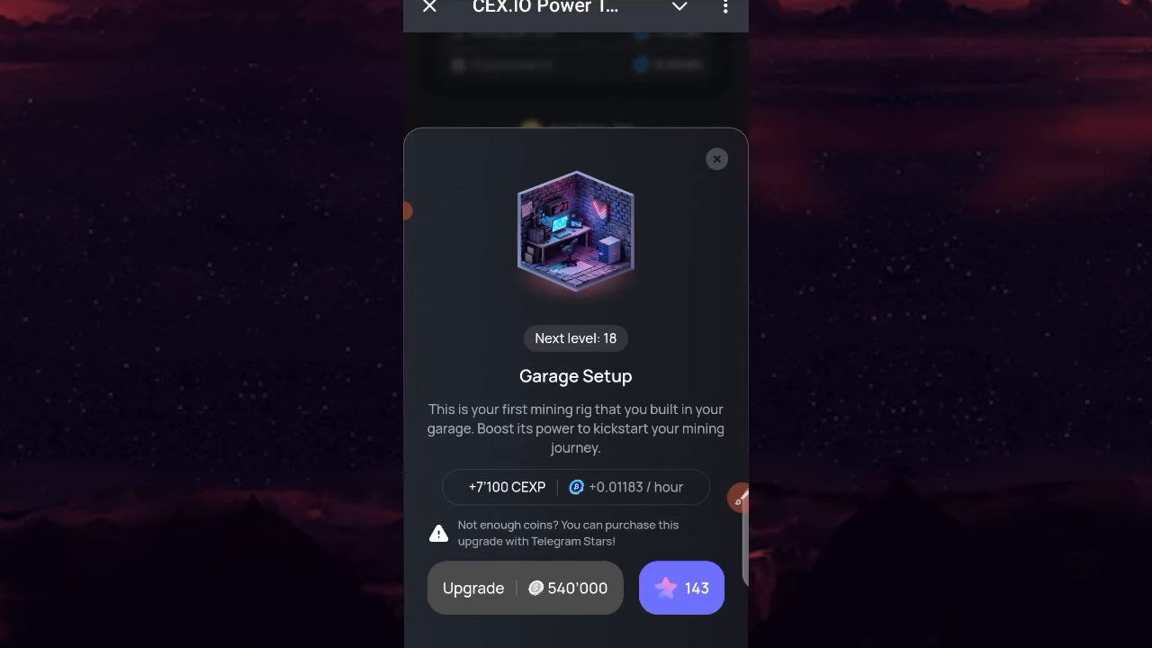
# Buy the GPU Upgrade to level 8 for 47,000 coins.
pyautogui.click(717, 158)
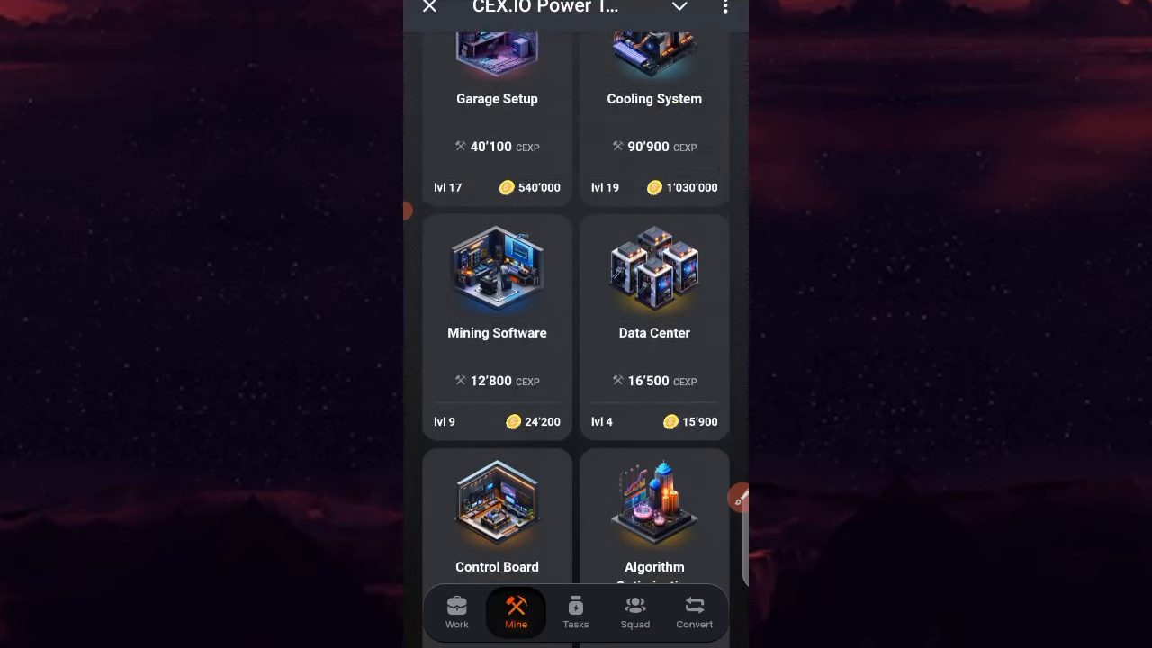
pyautogui.scroll(-3)
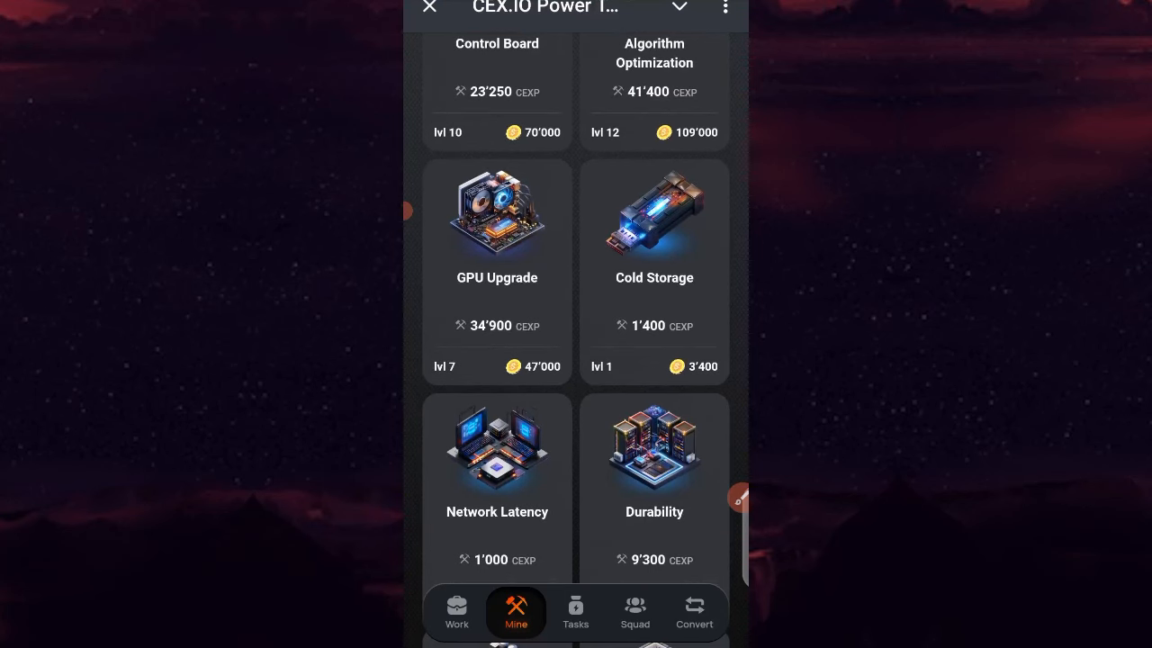
pyautogui.click(497, 270)
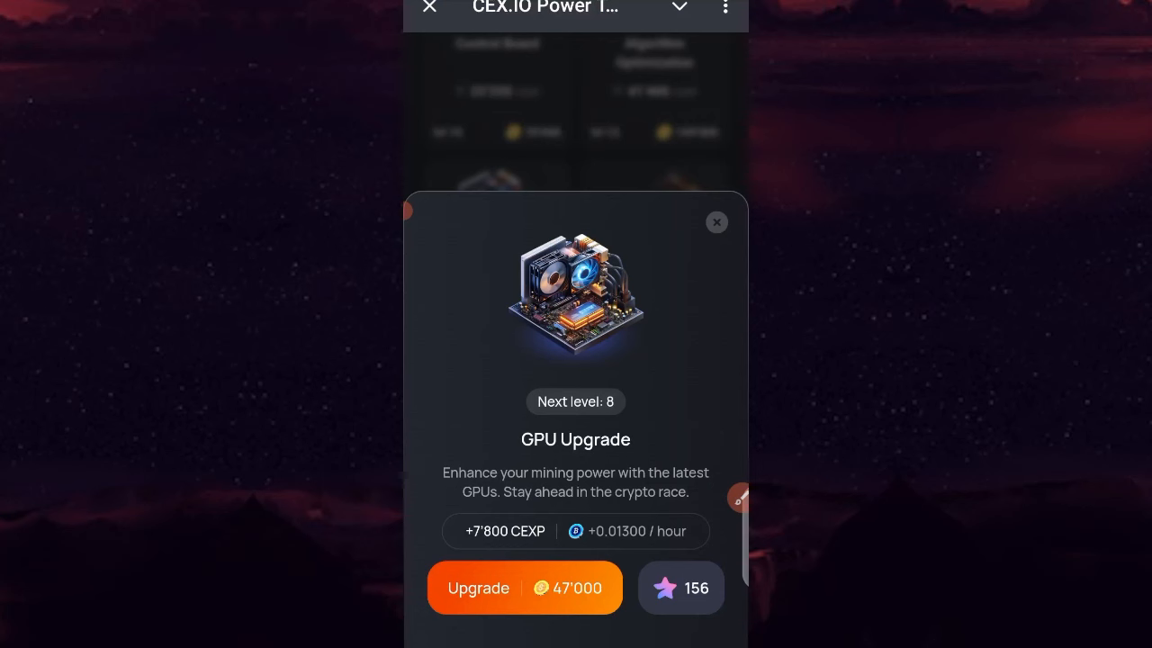
pyautogui.click(526, 587)
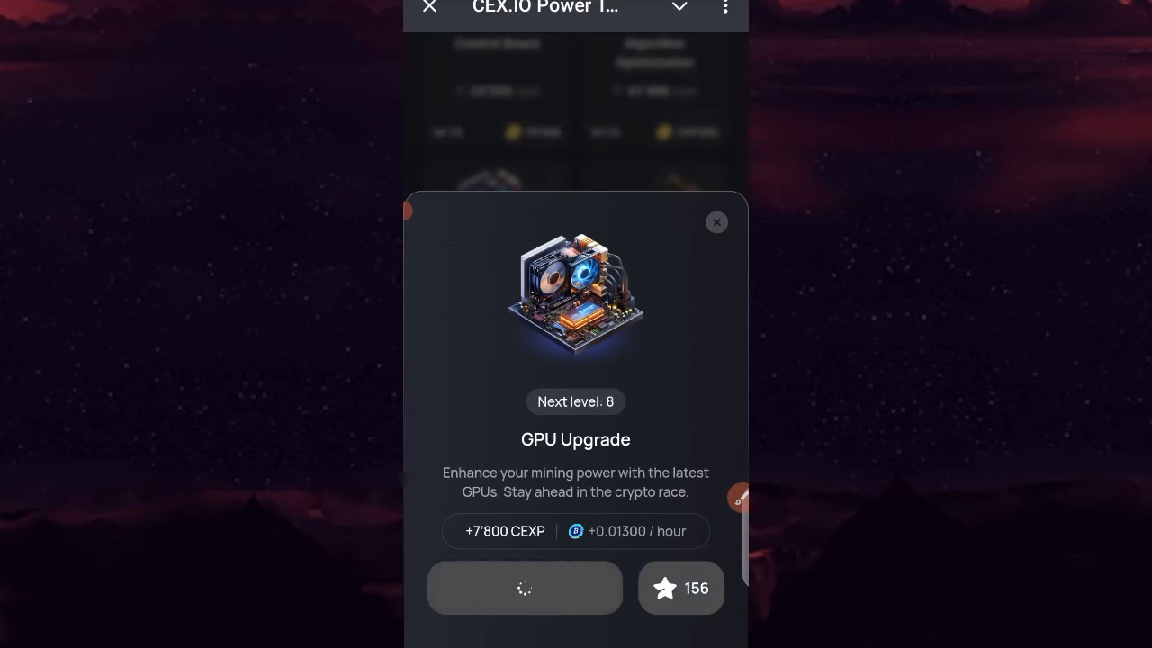
# Return to the Work screen showing 4,332.79 coins remaining.
pyautogui.click(717, 223)
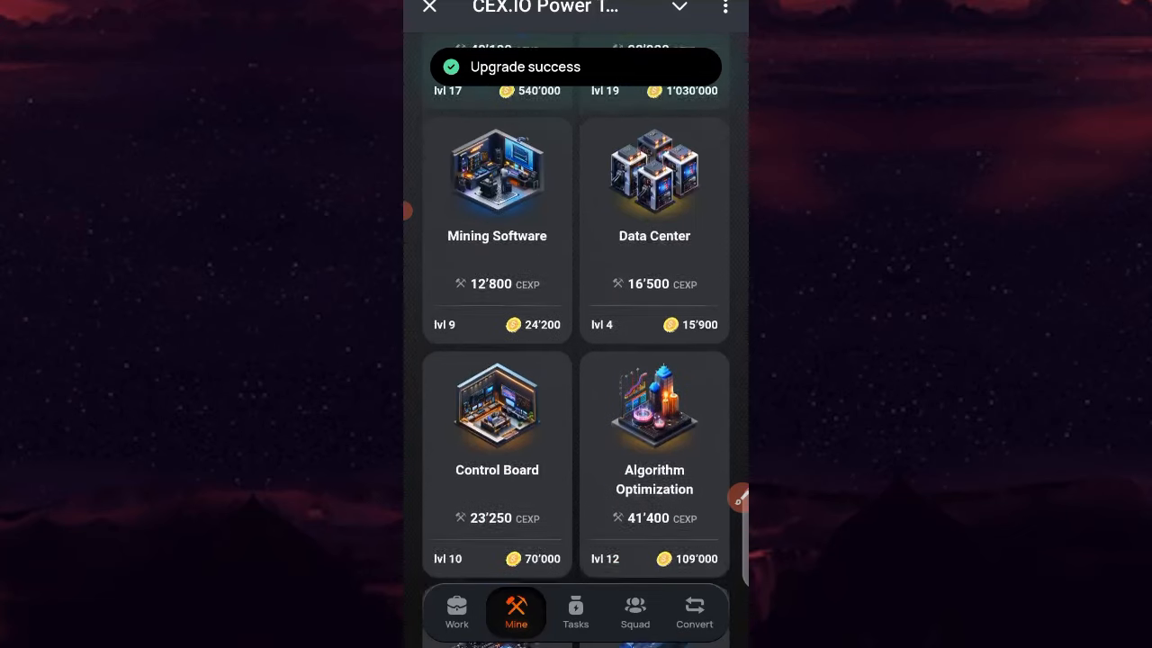
pyautogui.scroll(3)
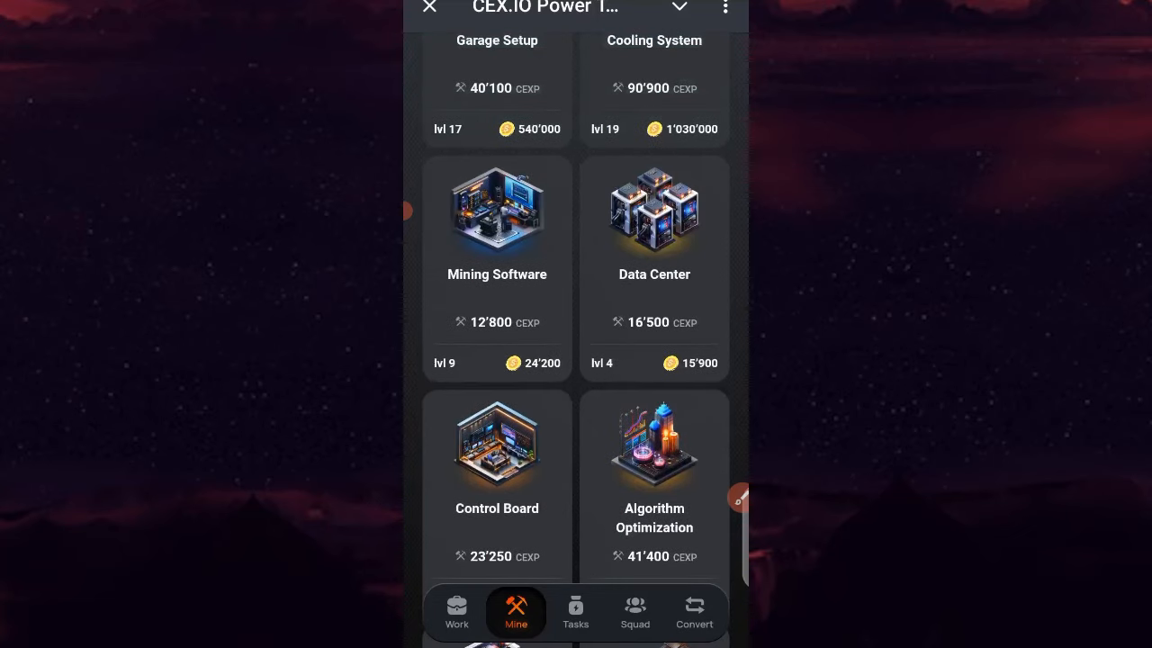
pyautogui.click(457, 613)
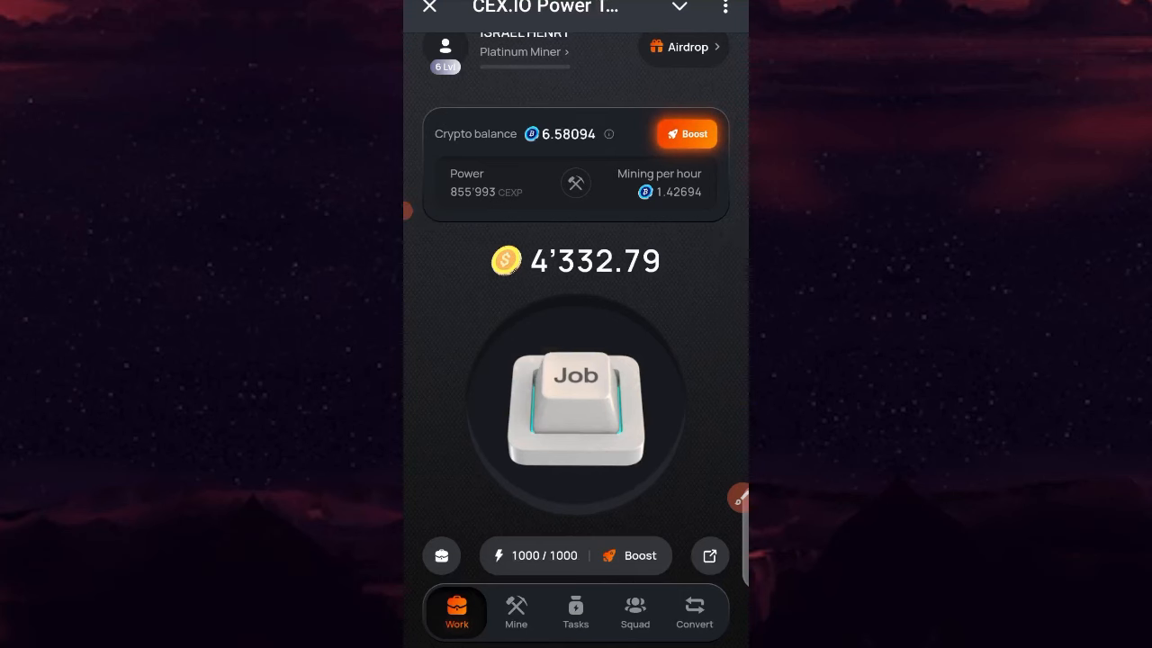
# Enter 6 crypto in the converter after discarding the 63000 amount that exceeded the balance.
pyautogui.click(695, 612)
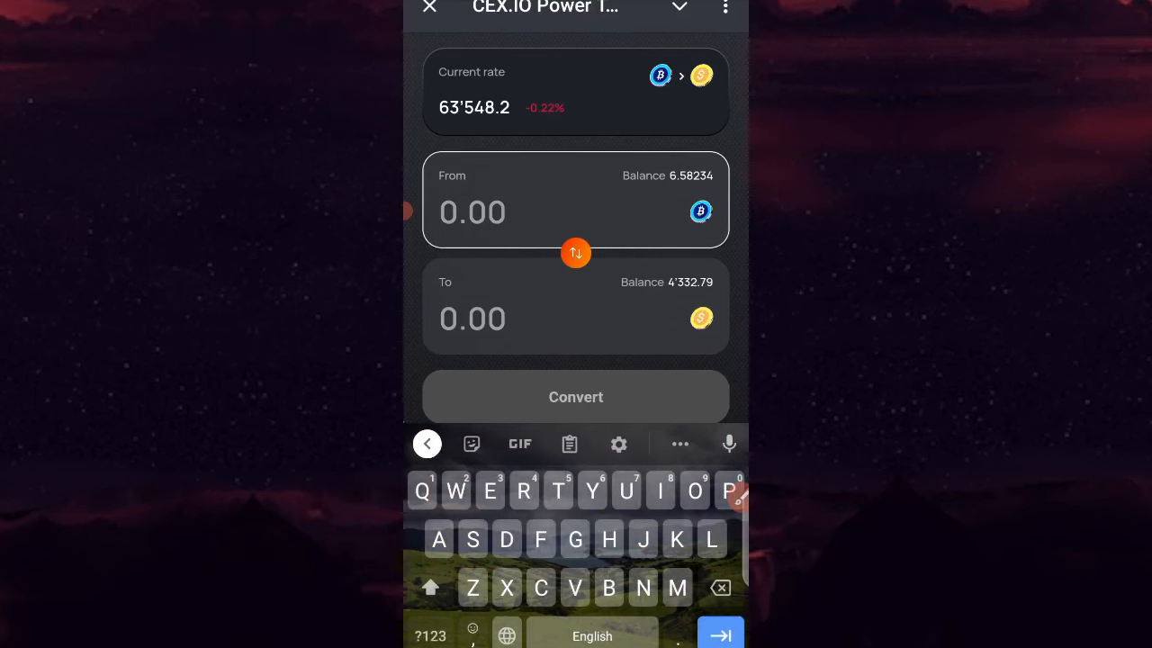
pyautogui.click(429, 636)
pyautogui.write('63')
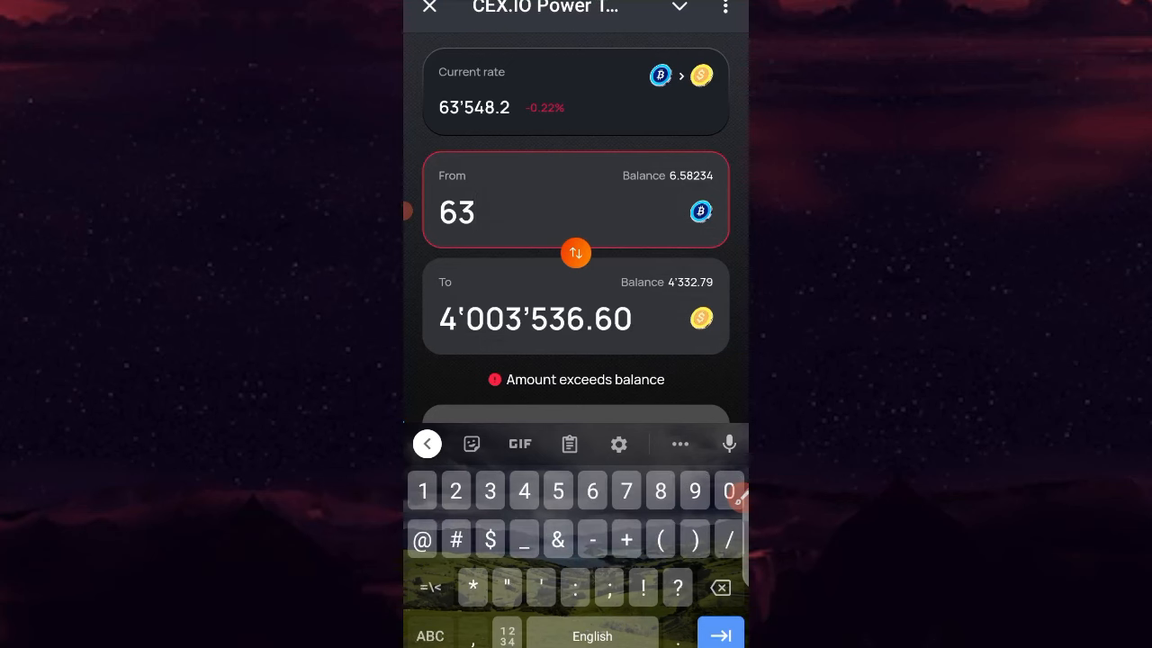
pyautogui.write('000')
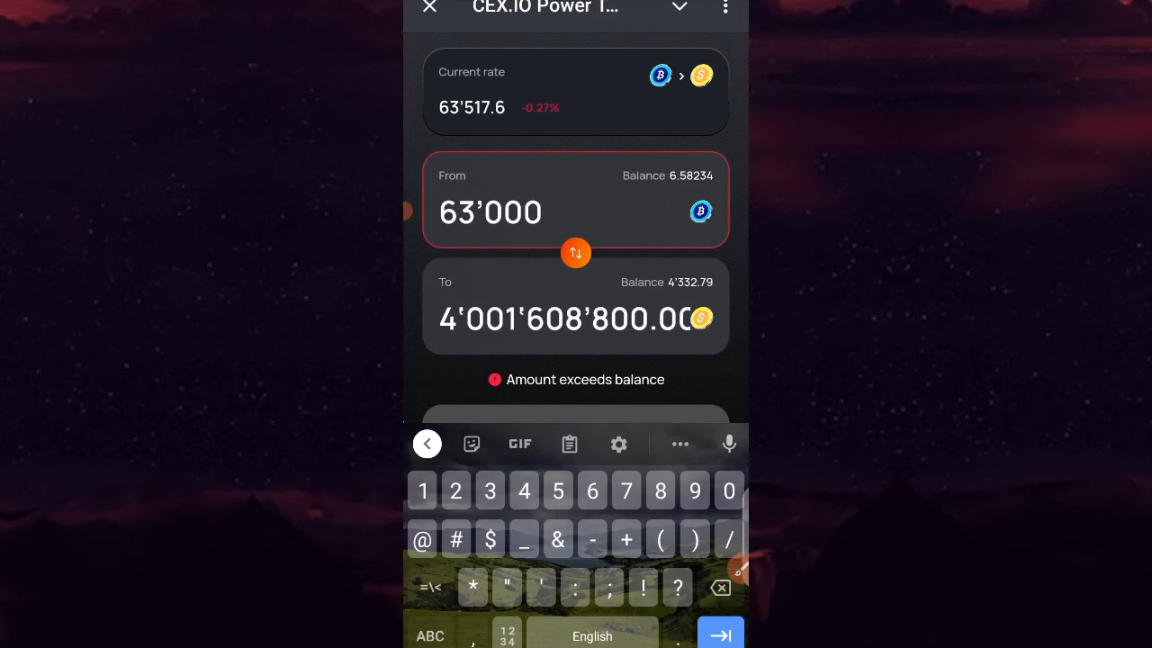
pyautogui.scroll(3)
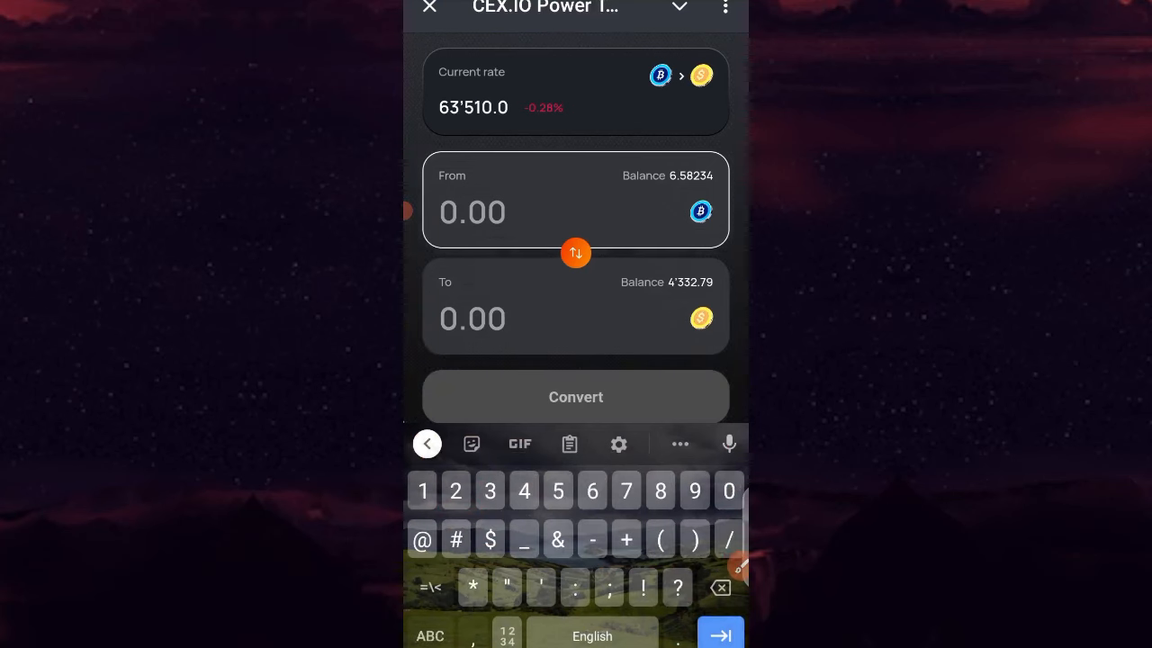
pyautogui.write('6')
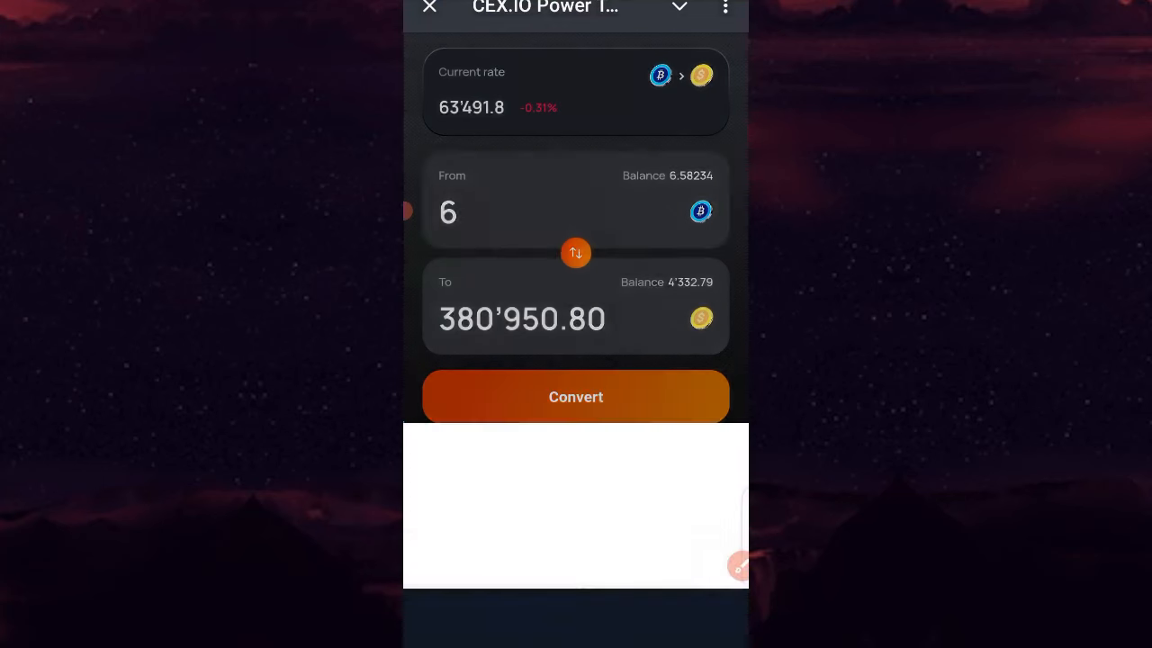
# Confirm the 6-crypto conversion and return to the Work screen showing 385,283.59 coins.
pyautogui.click(576, 398)
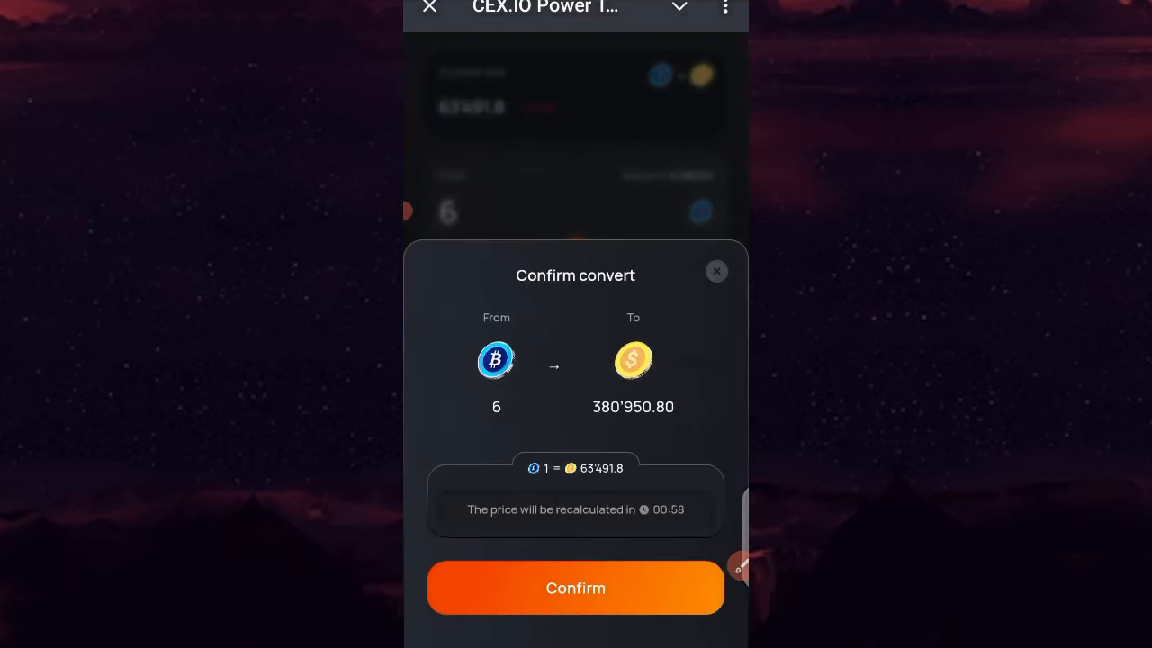
pyautogui.click(577, 587)
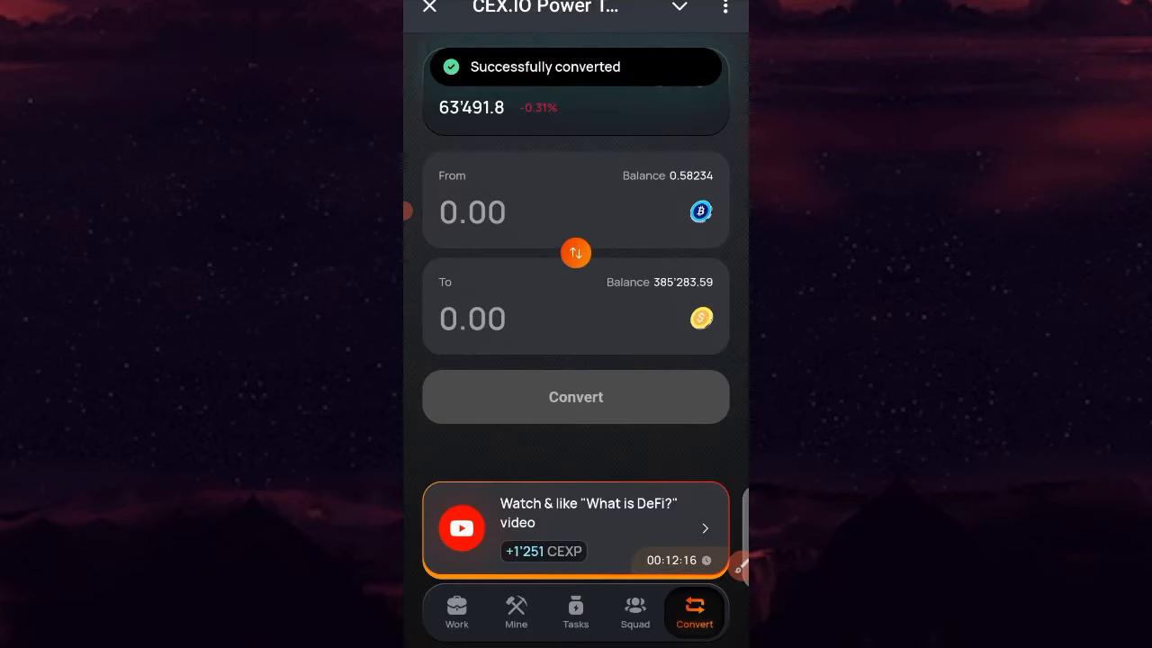
pyautogui.click(457, 612)
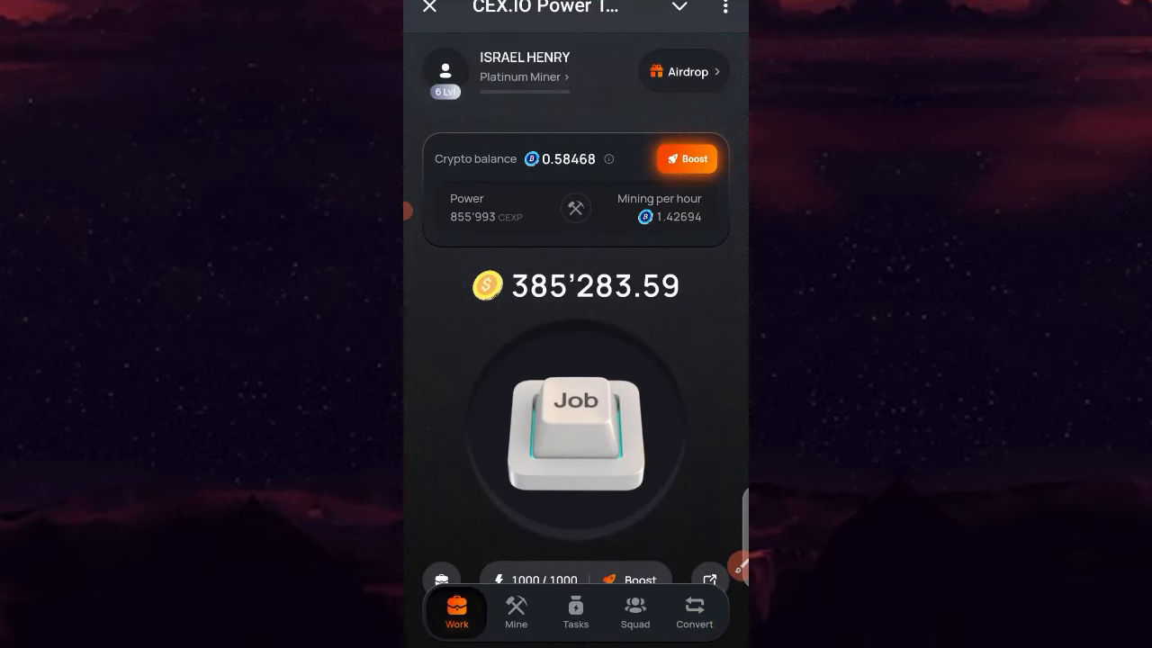
# Upgrade the Data Center card to level 5 for 15,900 coins and return to the Work screen.
pyautogui.click(515, 612)
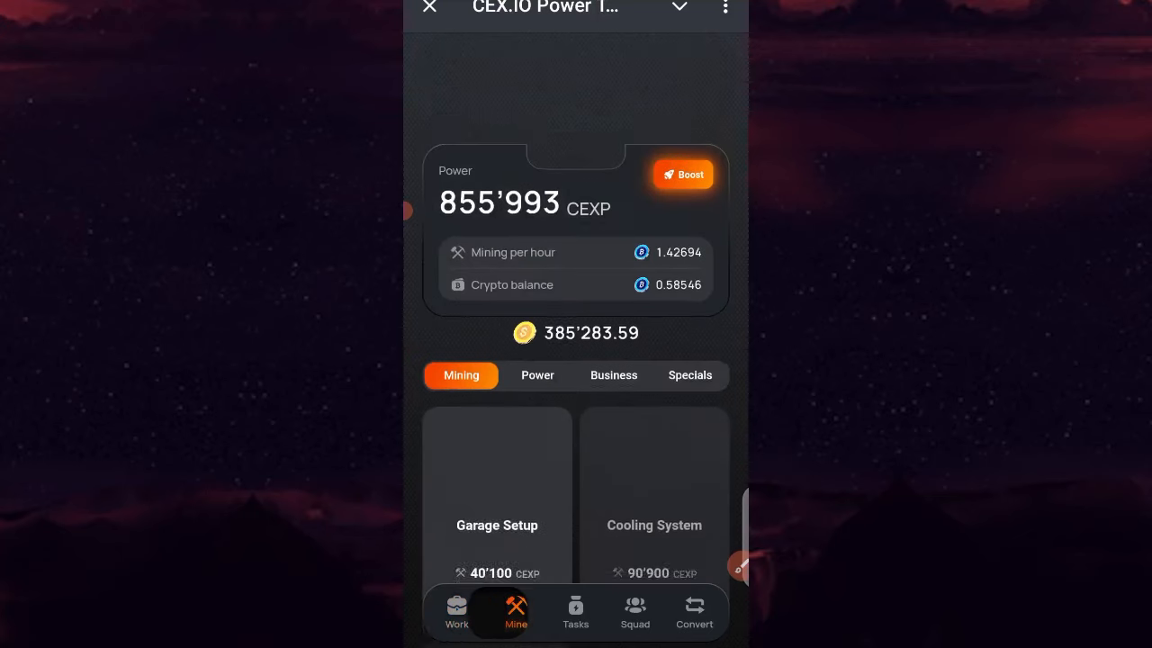
pyautogui.scroll(3)
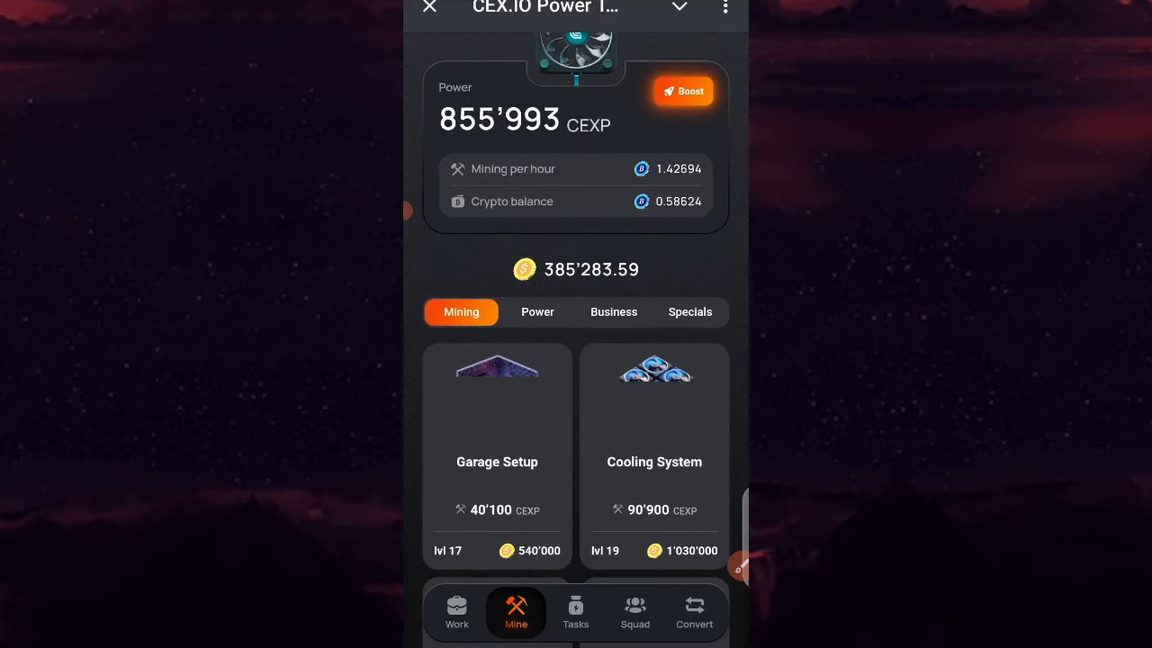
pyautogui.scroll(-3)
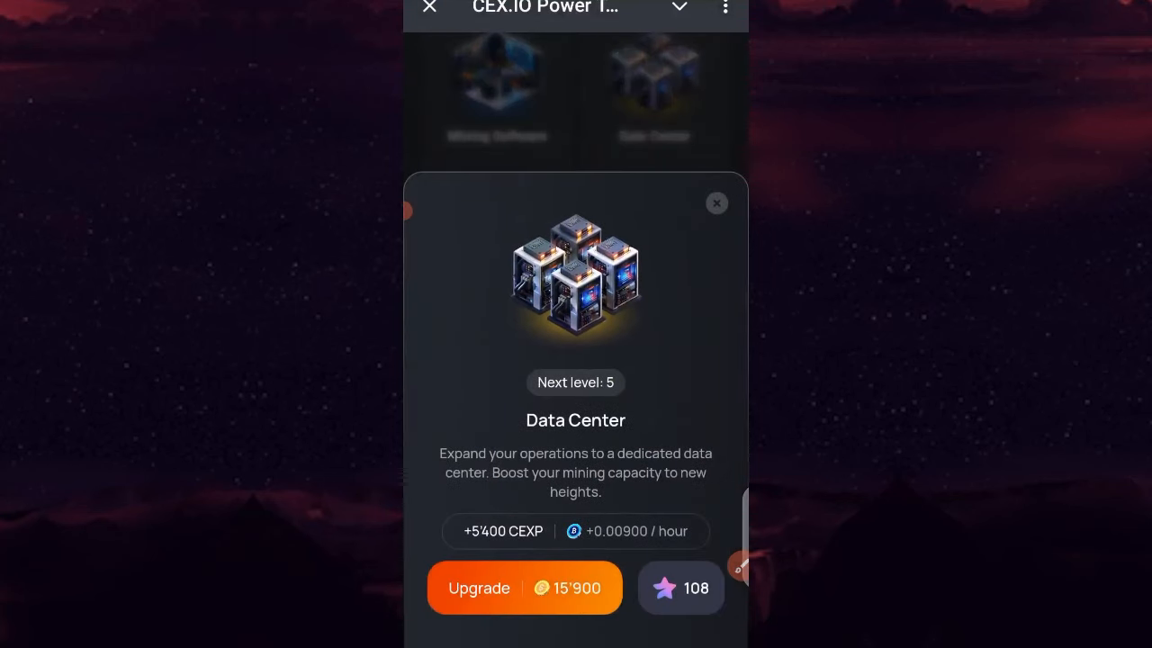
pyautogui.click(523, 587)
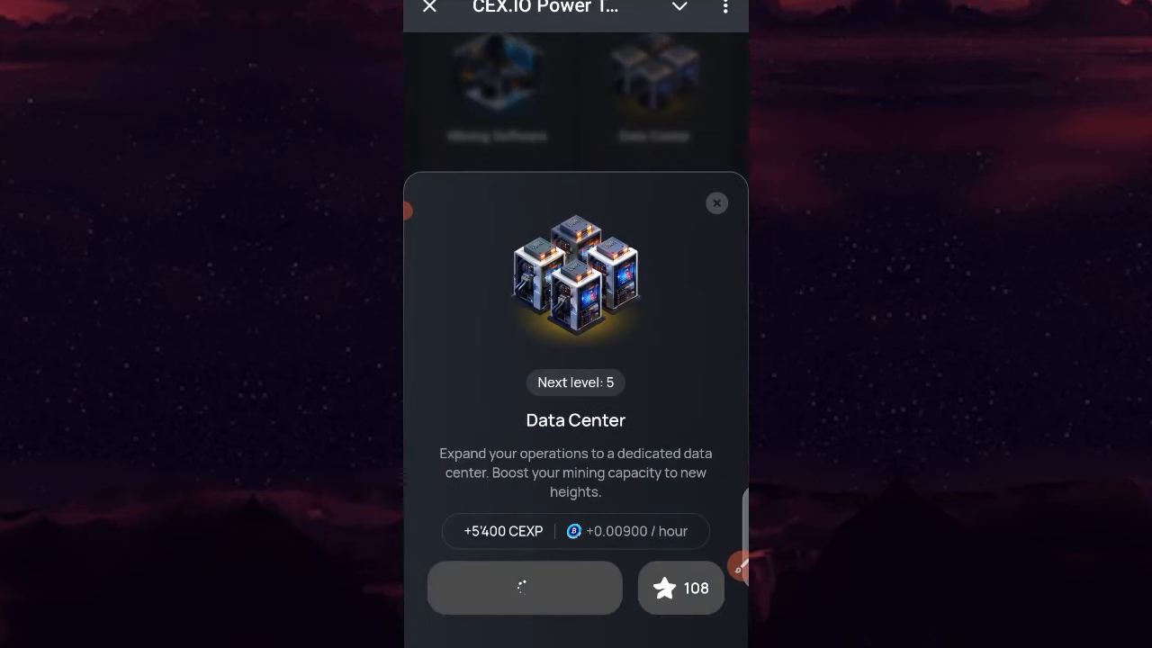
pyautogui.click(526, 587)
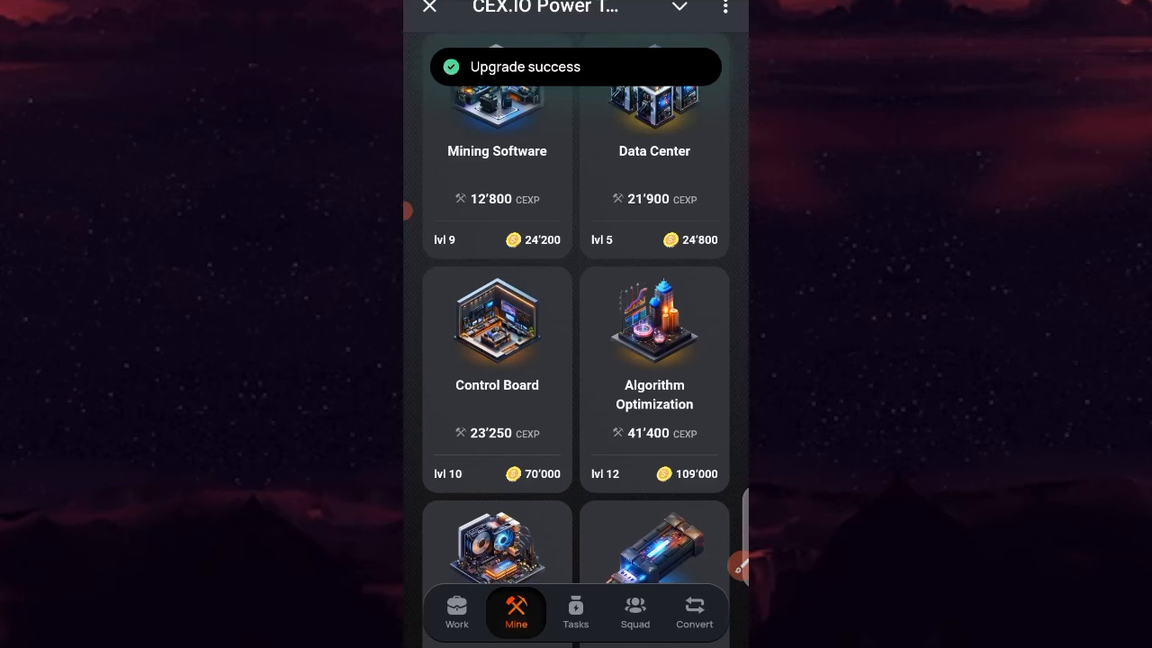
pyautogui.click(457, 612)
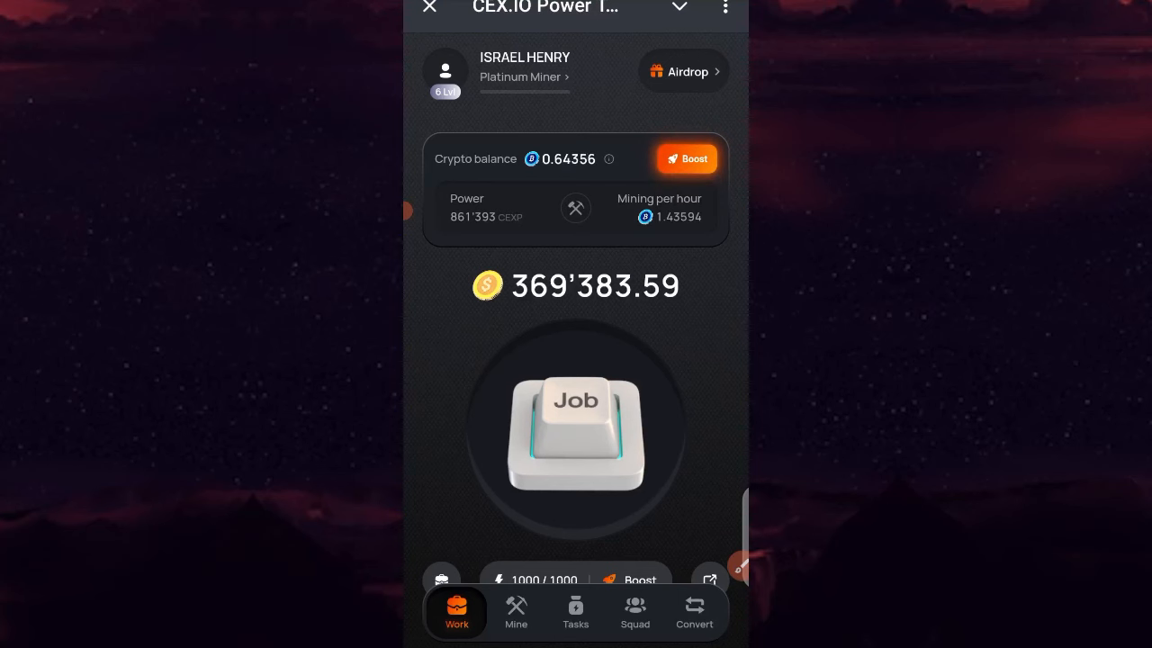
# Open the cex.io/roadmap page in the in-app browser.
pyautogui.click(687, 158)
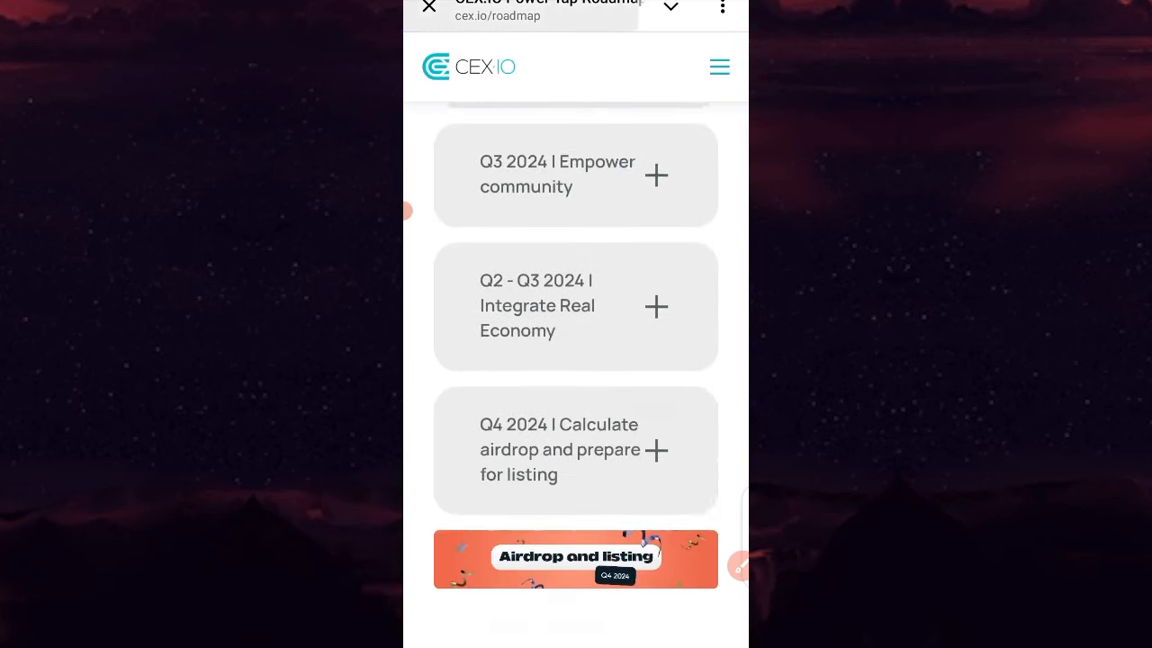
# Scroll the roadmap page to the Follow us on social media section; Telegram reports not responding.
pyautogui.scroll(3)
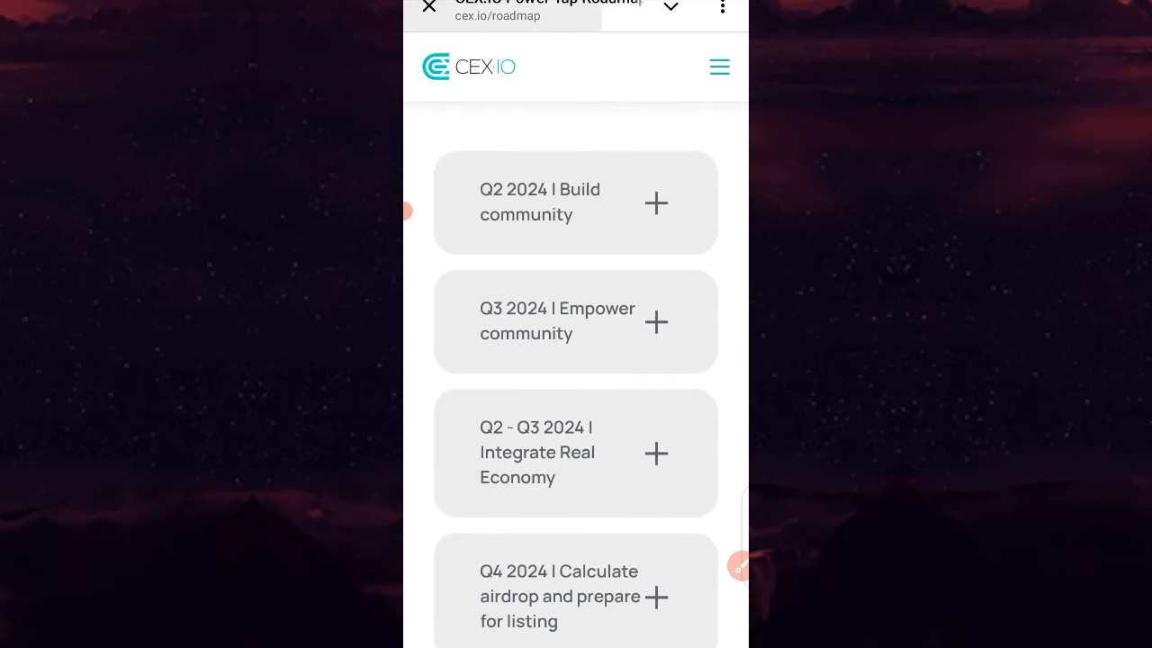
pyautogui.scroll(3)
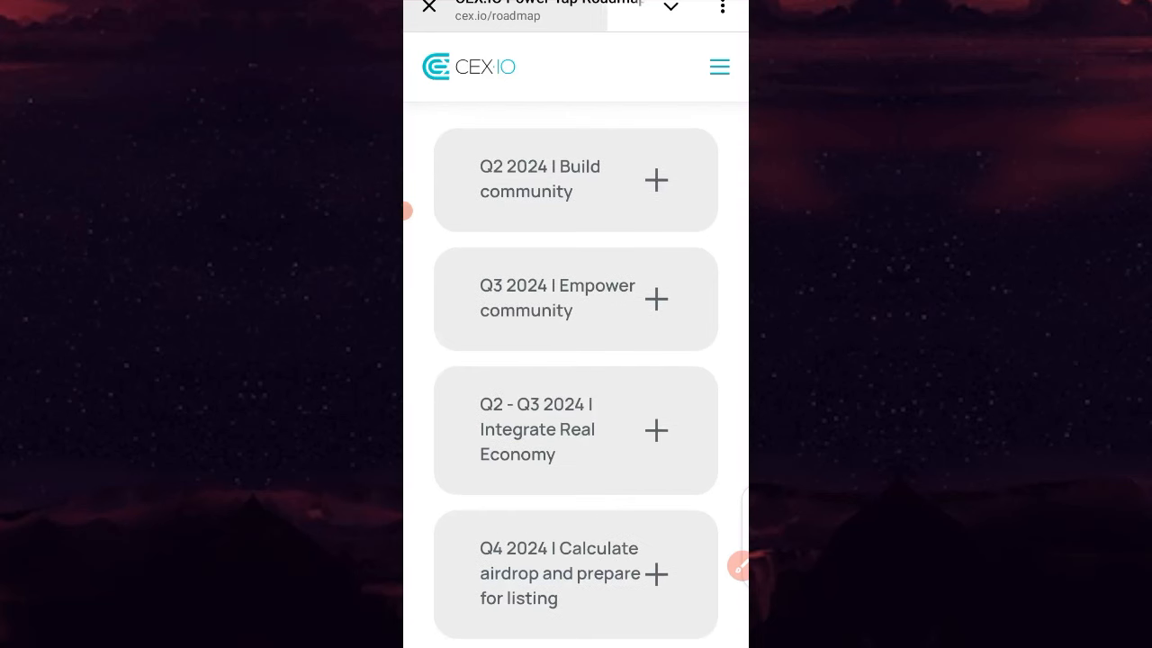
pyautogui.scroll(-3)
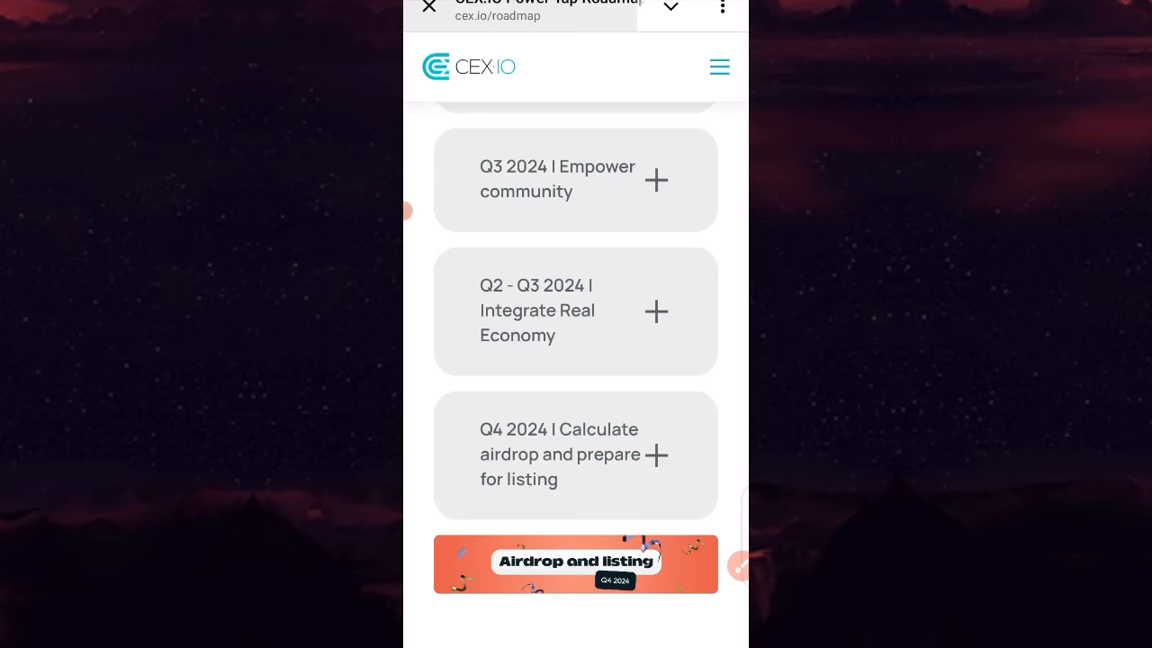
pyautogui.scroll(-3)
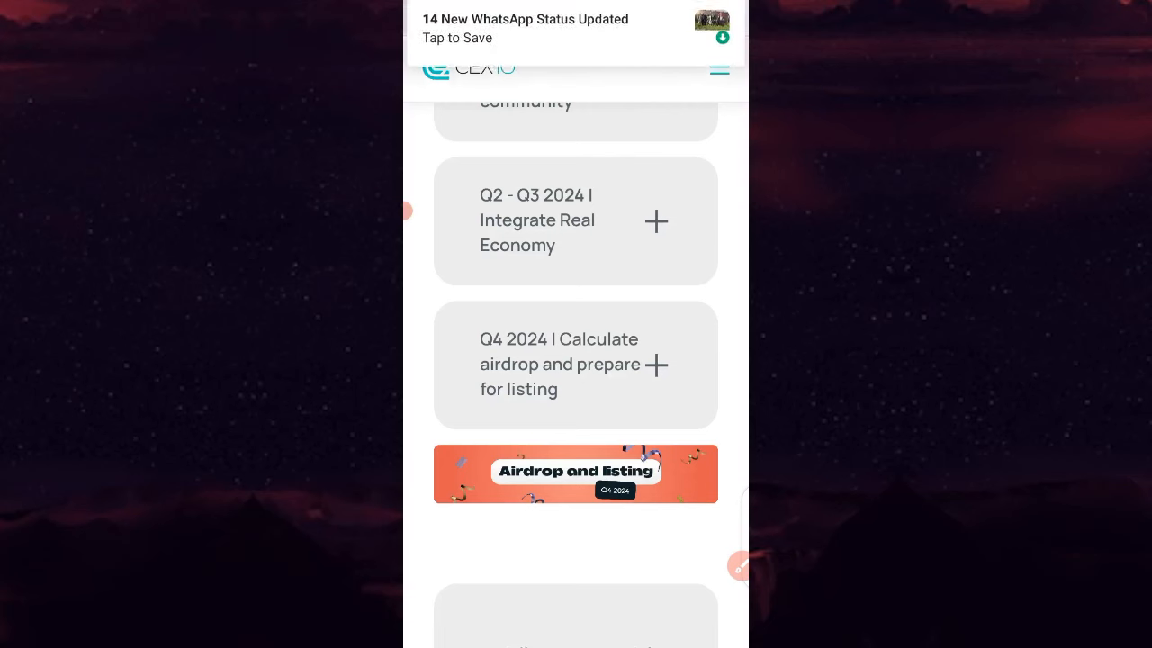
pyautogui.scroll(-3)
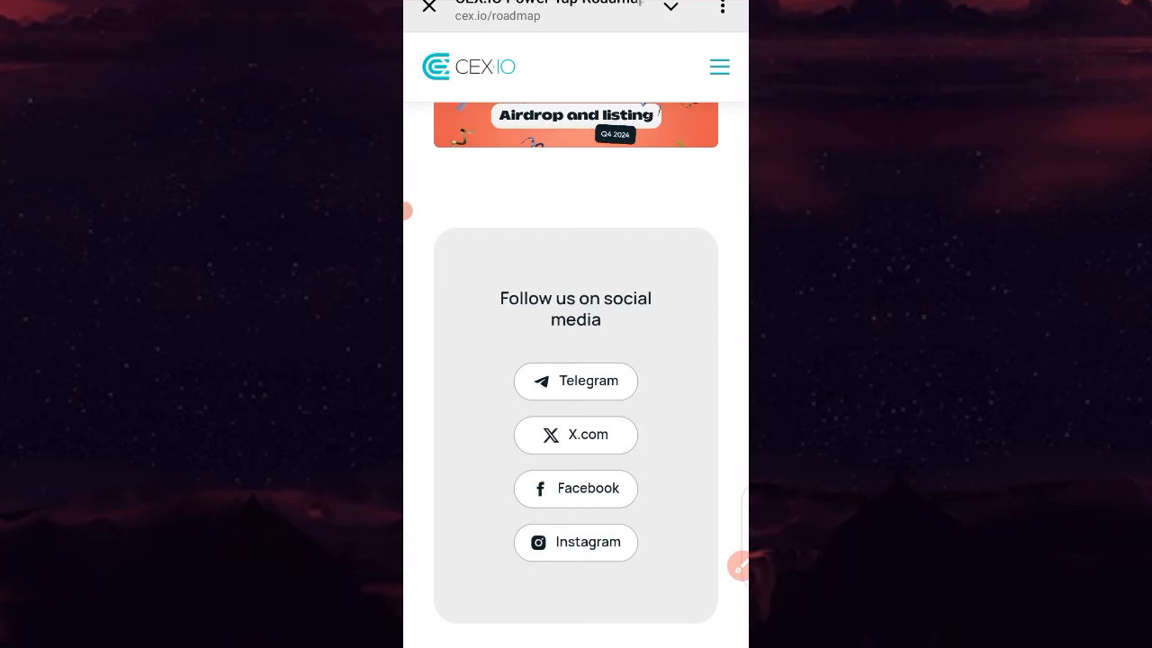
pyautogui.click(576, 382)
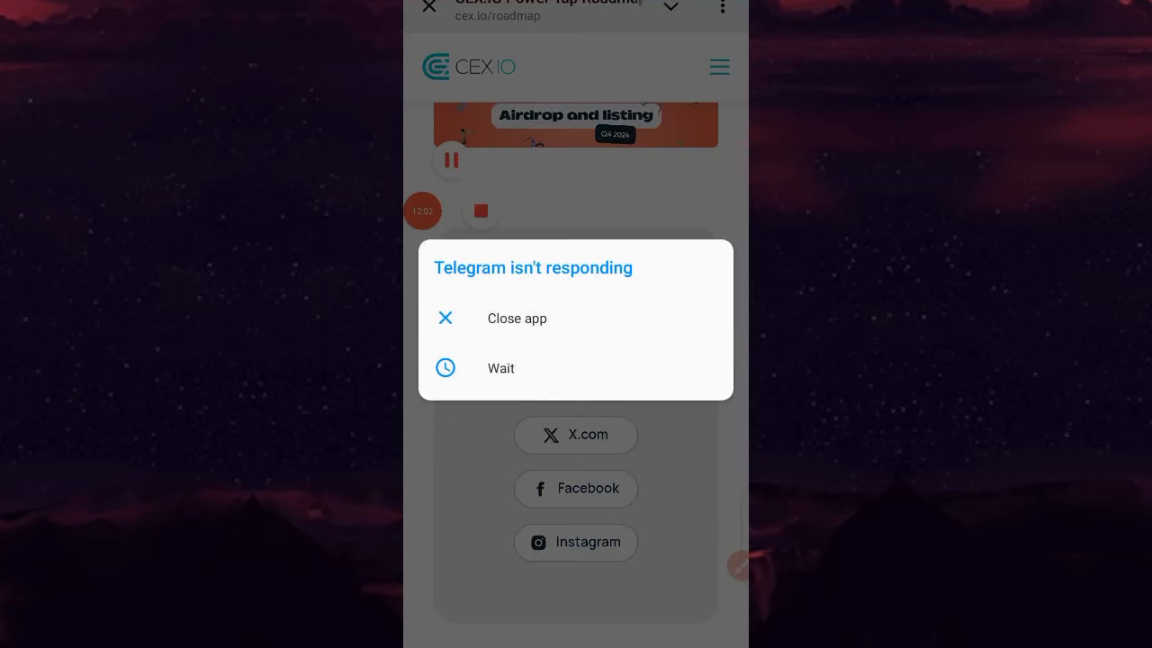